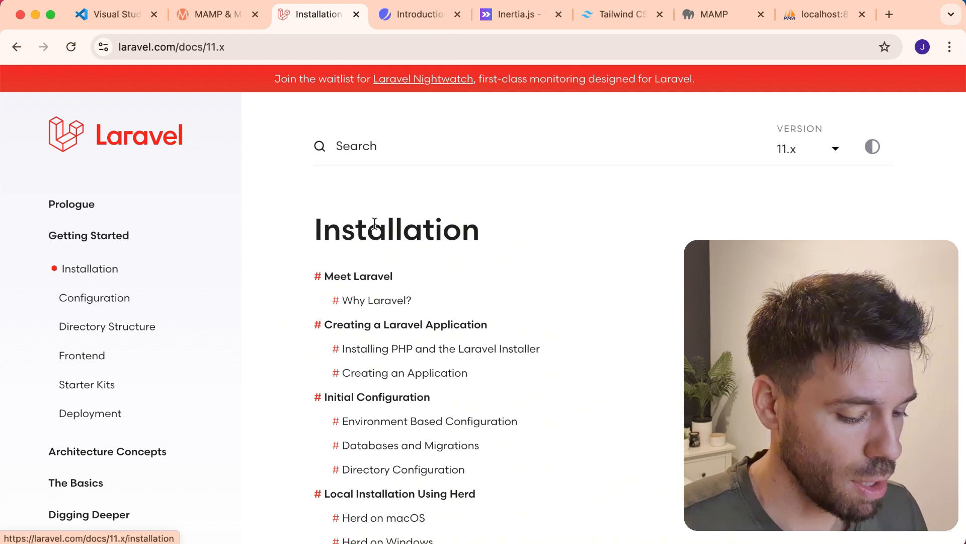
- Scroll the Laravel 11.x Installation page down to the PHP, Composer and Laravel installer commands for macOS
{"action": "scroll", "scroll_direction": "down", "scroll_amount": 3}
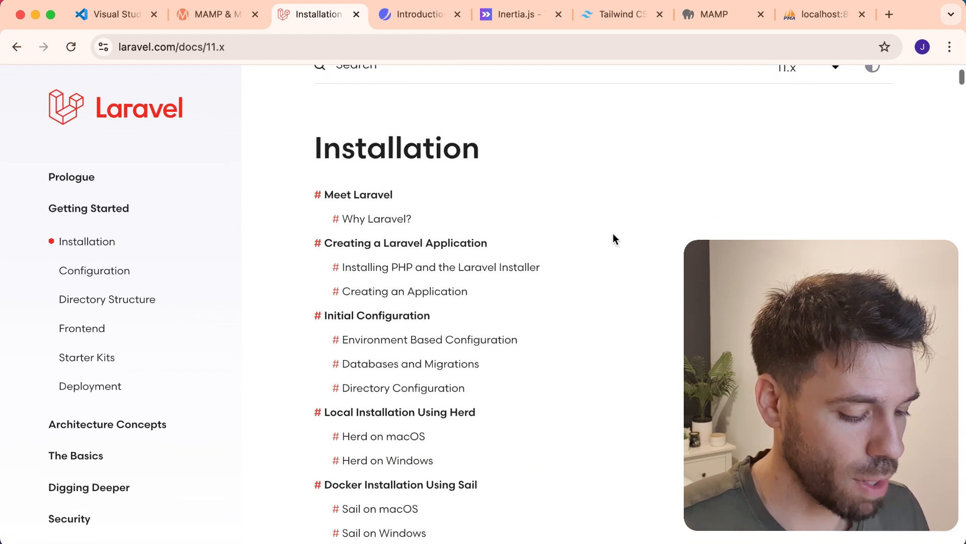
{"action": "scroll", "scroll_direction": "down", "scroll_amount": 3}
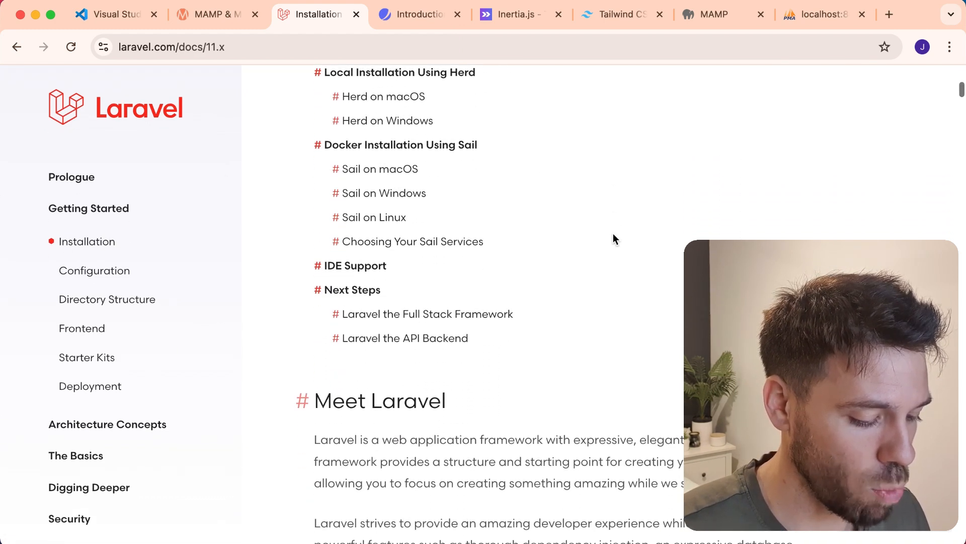
{"action": "scroll", "scroll_direction": "down", "scroll_amount": 3}
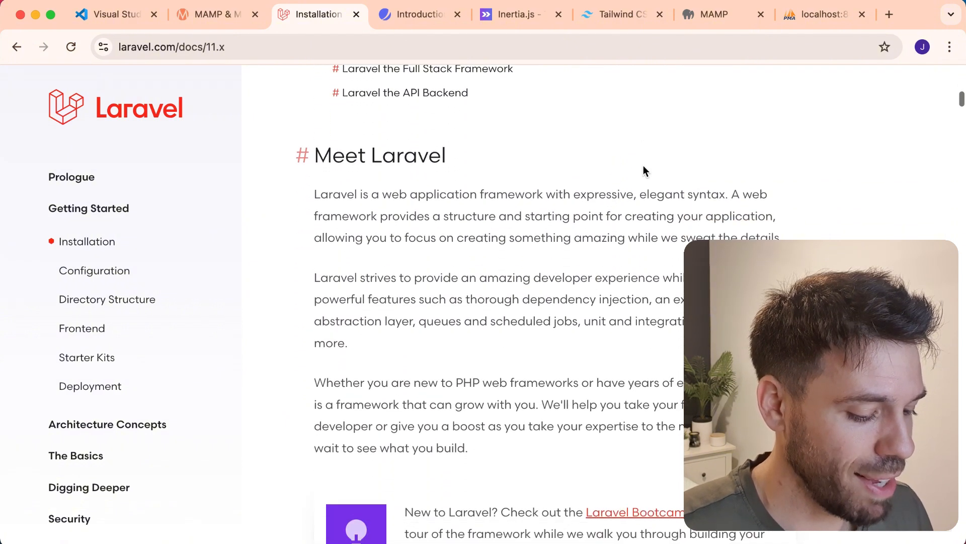
{"action": "scroll", "scroll_direction": "down", "scroll_amount": 3}
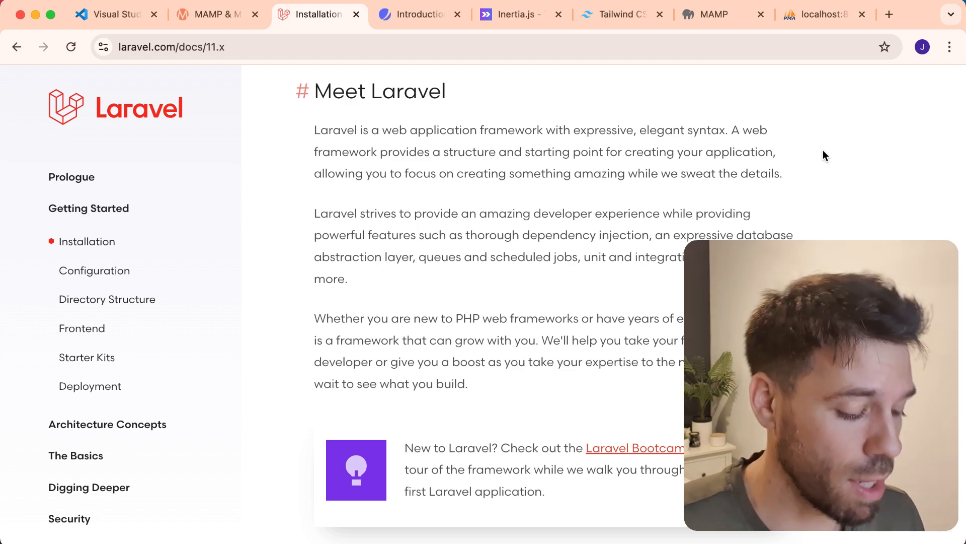
{"action": "scroll", "scroll_direction": "down", "scroll_amount": 3}
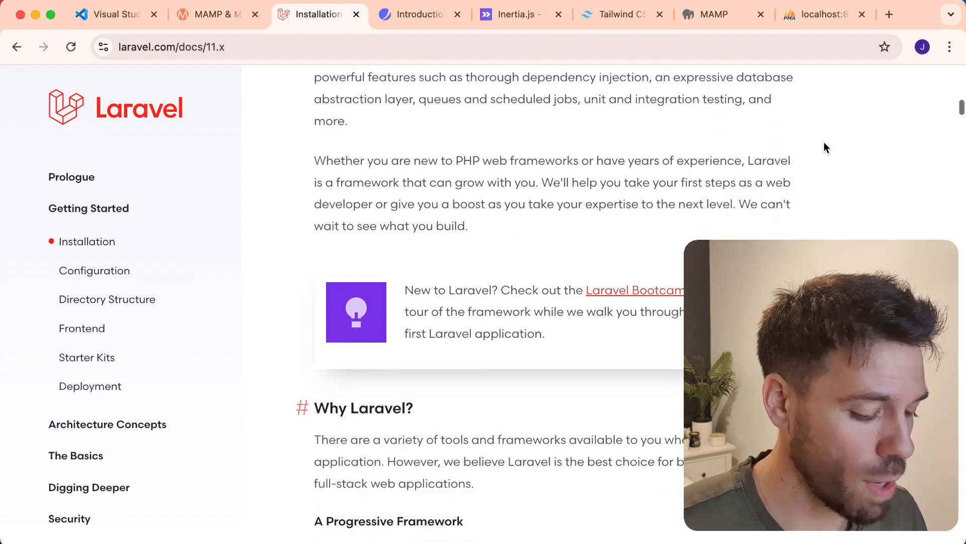
{"action": "scroll", "scroll_direction": "down", "scroll_amount": 3}
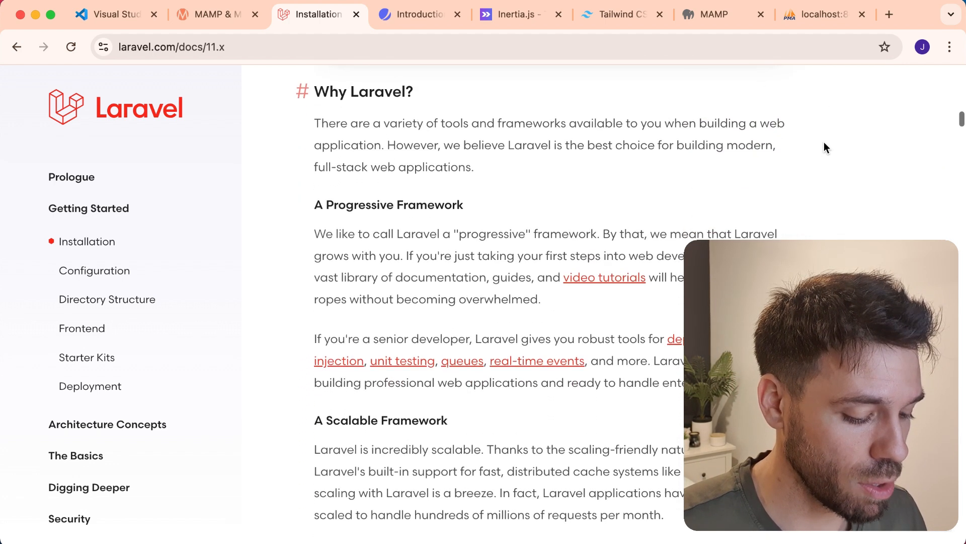
{"action": "scroll", "scroll_direction": "down", "scroll_amount": 3}
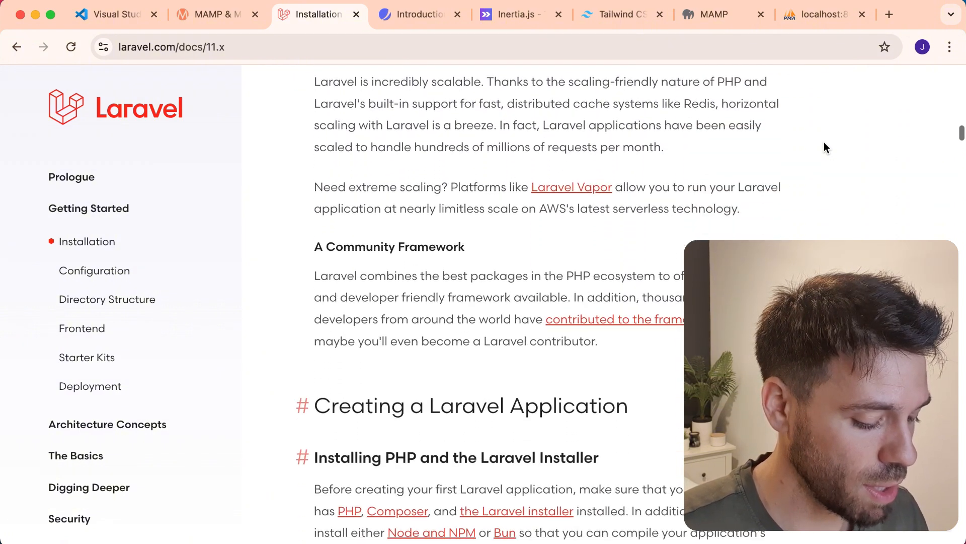
{"action": "scroll", "scroll_direction": "down", "scroll_amount": 3}
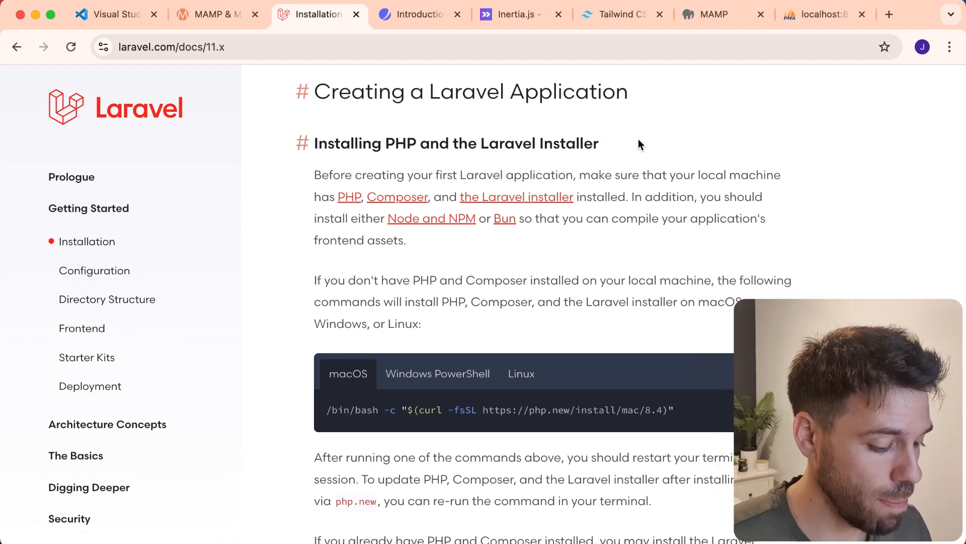
{"action": "scroll", "scroll_direction": "down", "scroll_amount": 3}
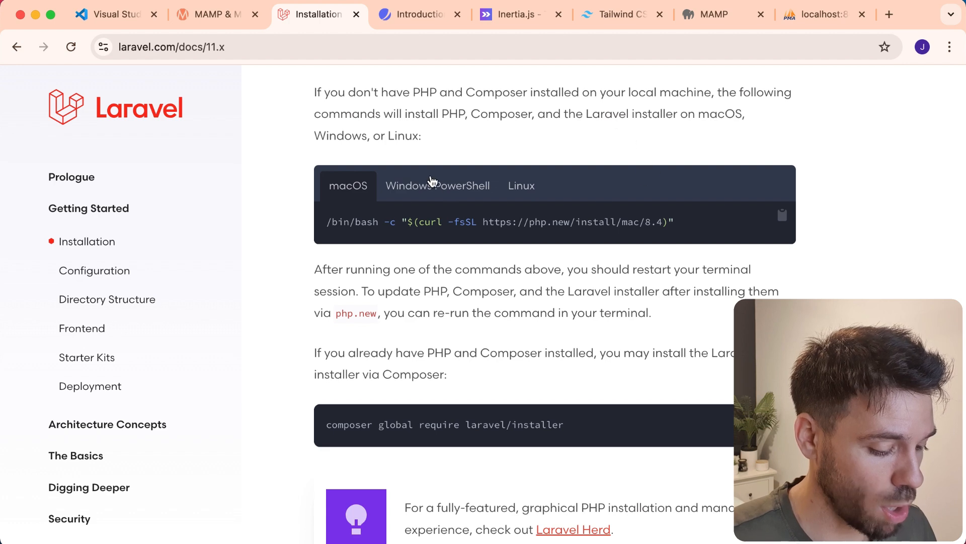
{"action": "mouse_move", "coordinate": [356, 196]}
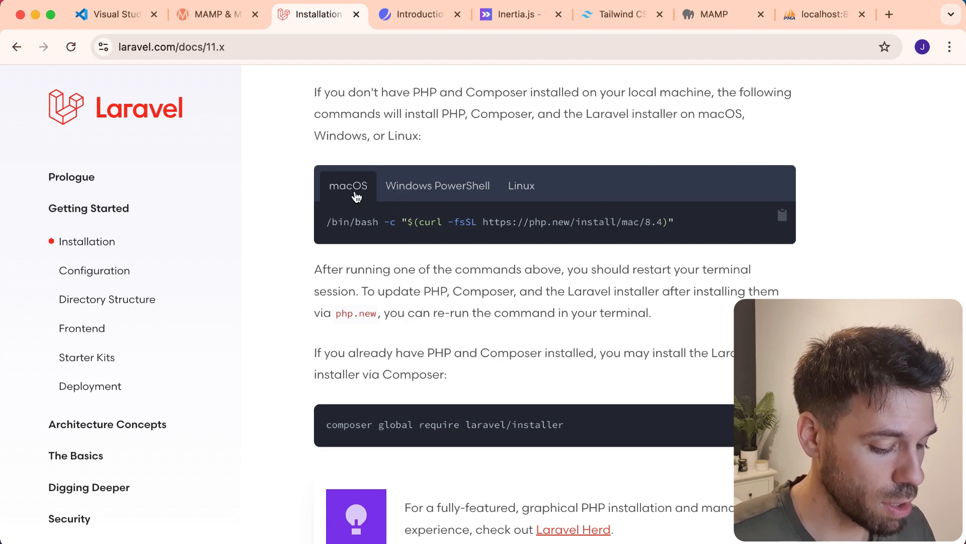
{"action": "mouse_move", "coordinate": [449, 190]}
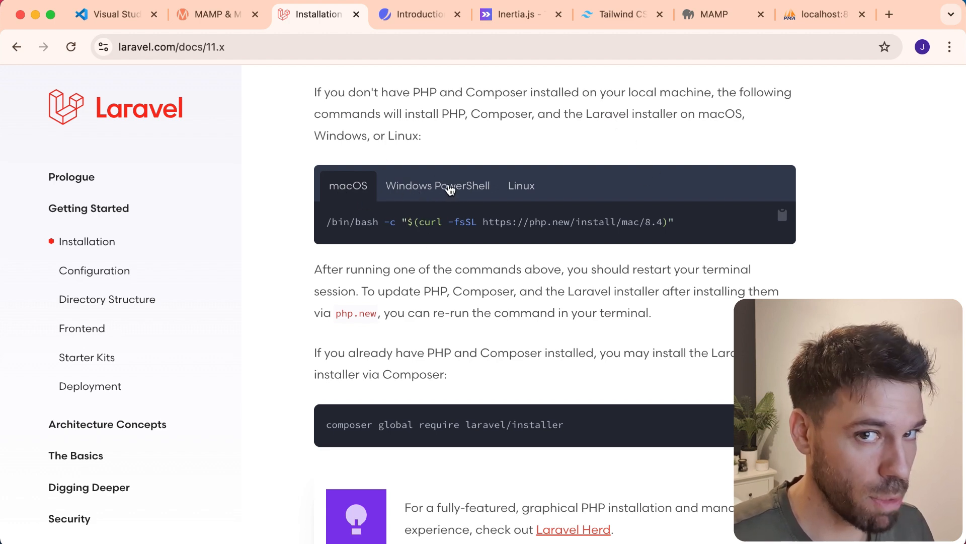
{"action": "mouse_move", "coordinate": [397, 224]}
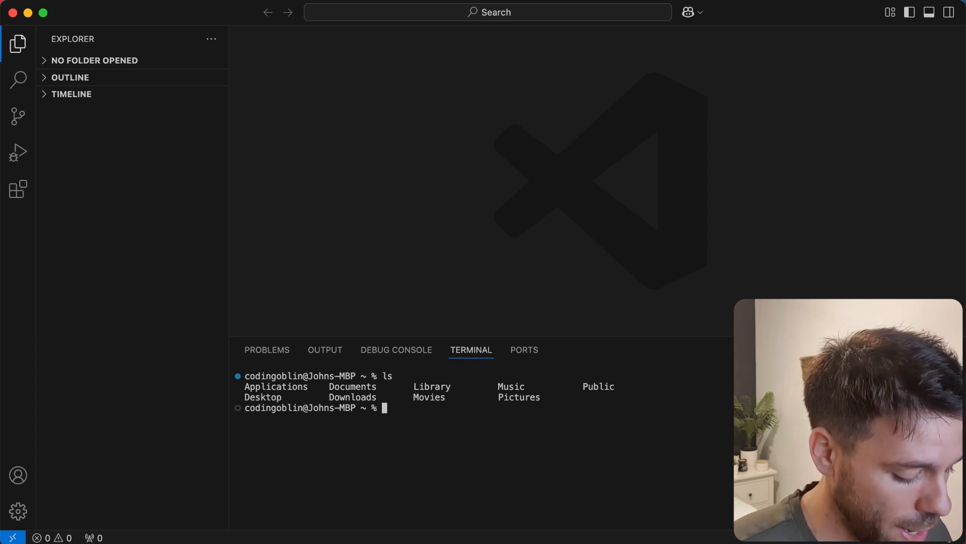
- Create the laravel-projects folder in the home directory with mkdir
{"action": "type", "text": "mkdir"}
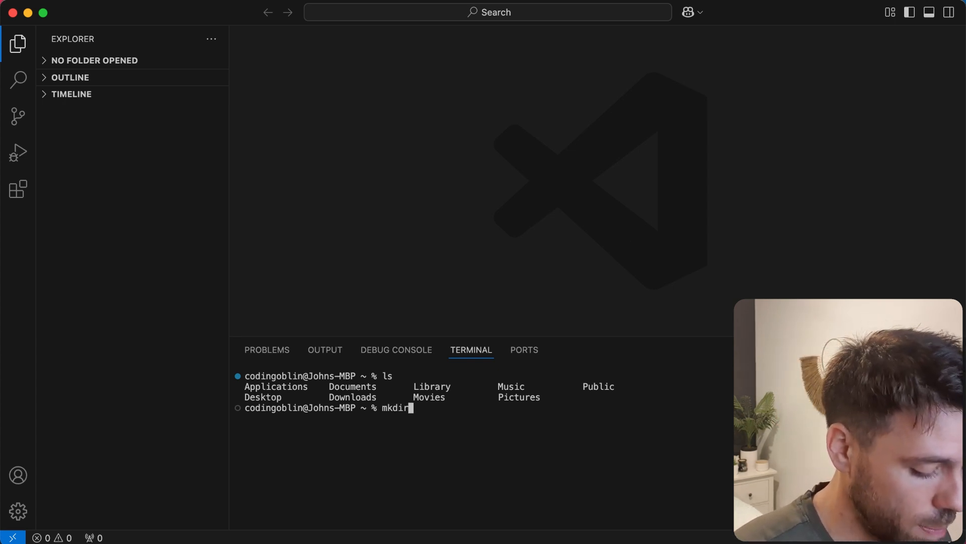
{"action": "type", "text": "\" \""}
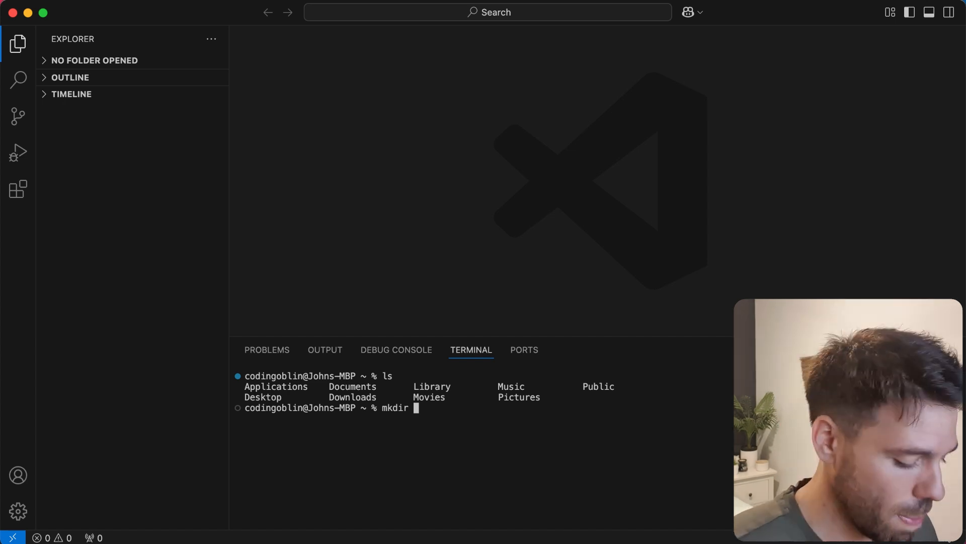
{"action": "type", "text": "laravel-p"}
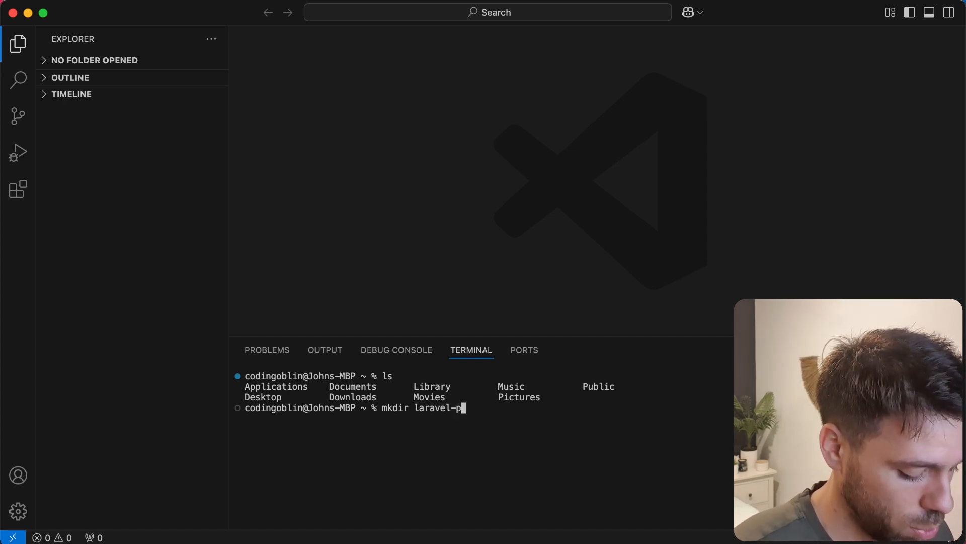
{"action": "type", "text": "rojects"}
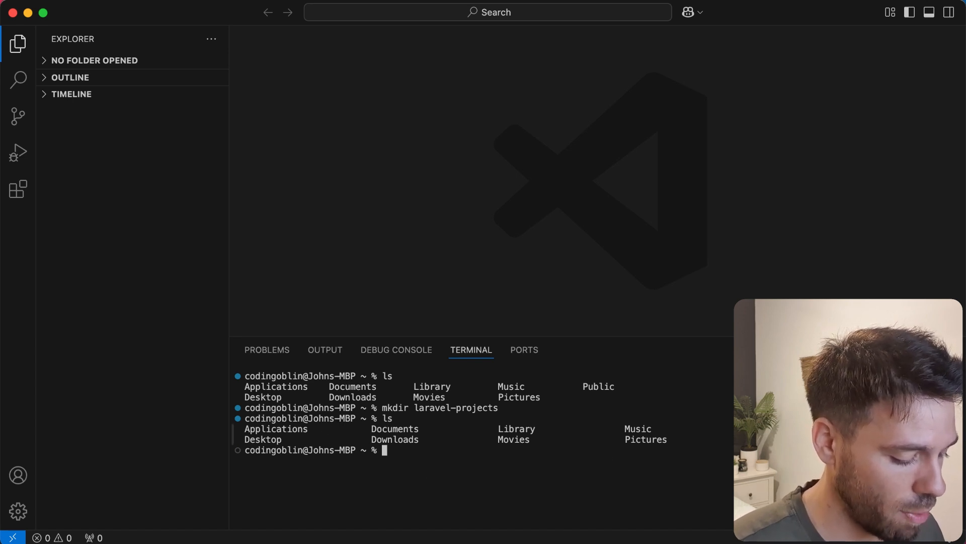
- Move the terminal into laravel-projects with cd
{"action": "type", "text": "cd"}
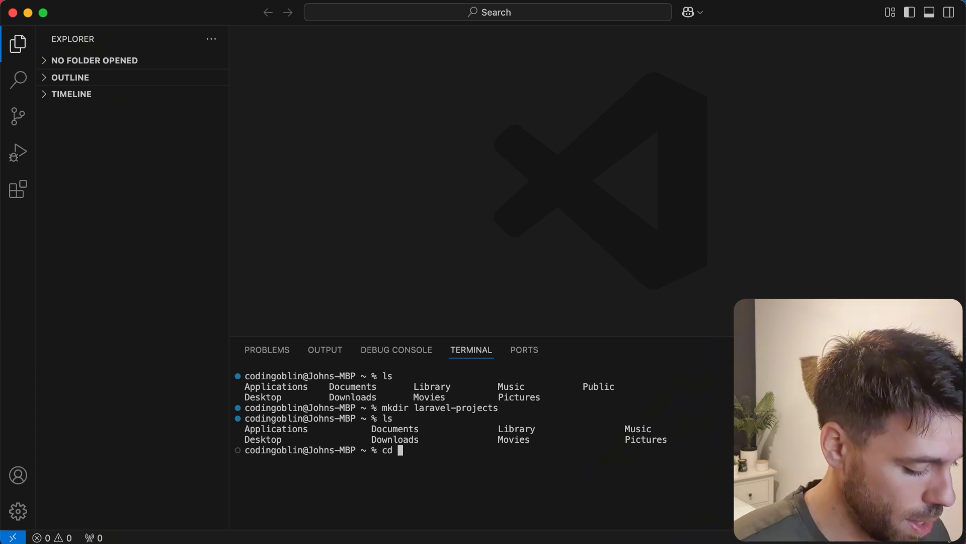
{"action": "type", "text": "laravel-projects"}
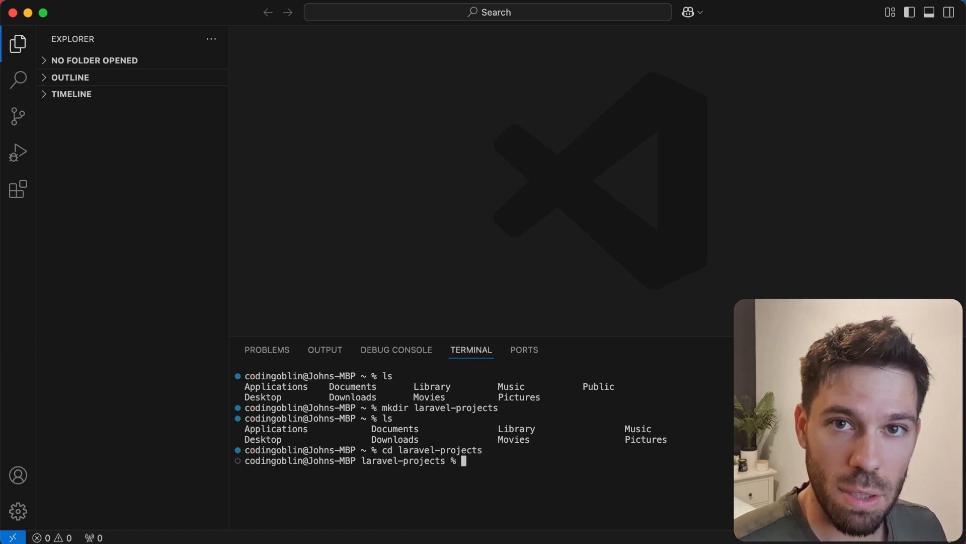
{"action": "type", "text": "c"}
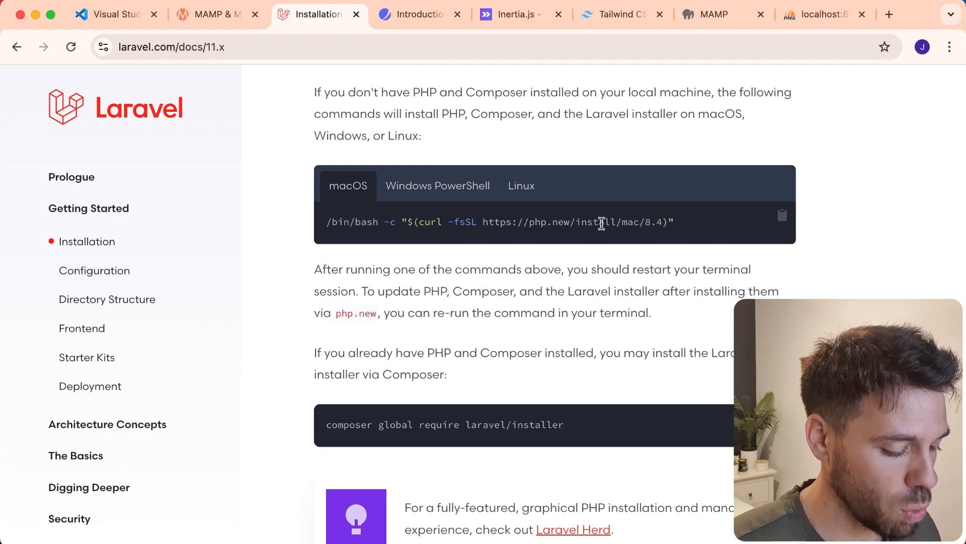
{"action": "mouse_move", "coordinate": [524, 235]}
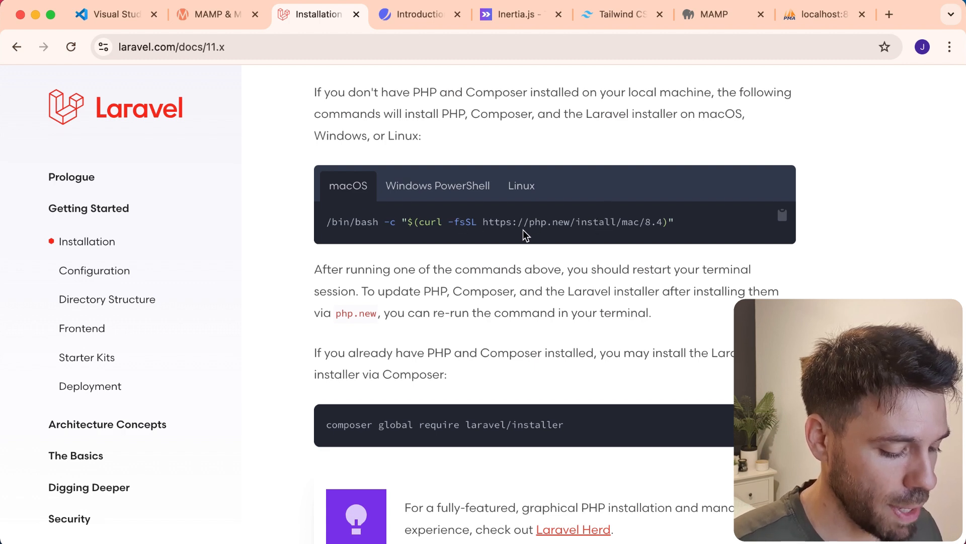
- Run `composer global require laravel/installer` in the laravel-projects folder
{"action": "scroll", "scroll_direction": "down", "scroll_amount": 3}
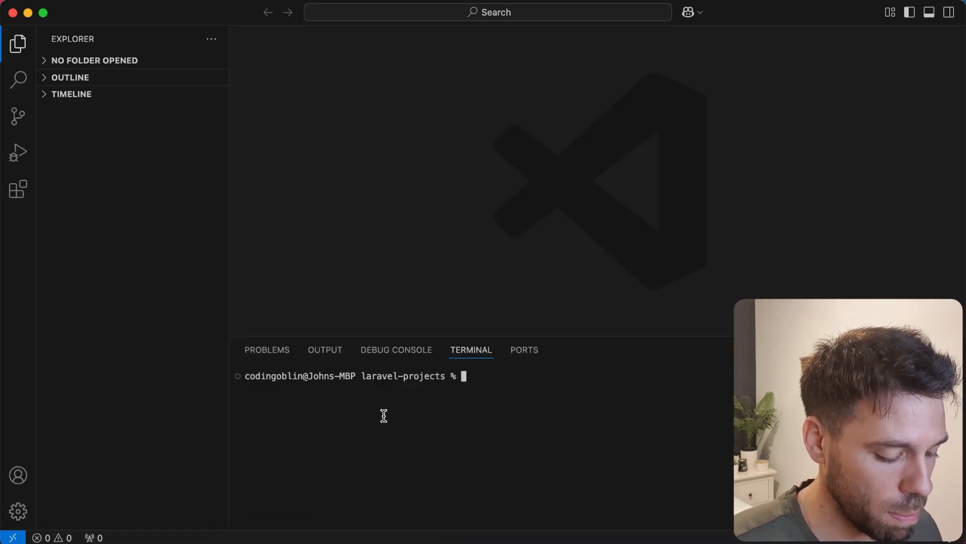
{"action": "type", "text": "composer global require laravel/installer"}
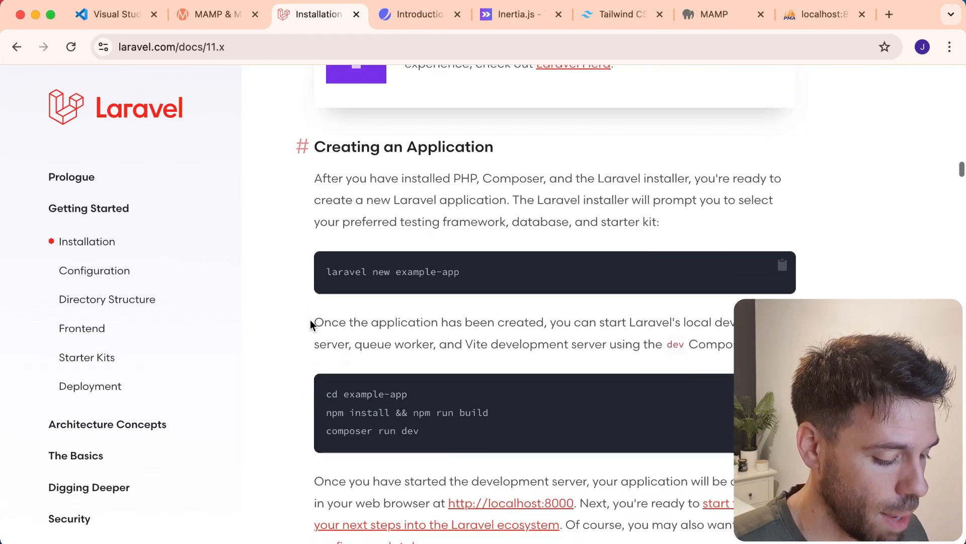
- Run `laravel new courses`, which fails with 'command not found: laravel'
{"action": "scroll", "scroll_direction": "down", "scroll_amount": 3}
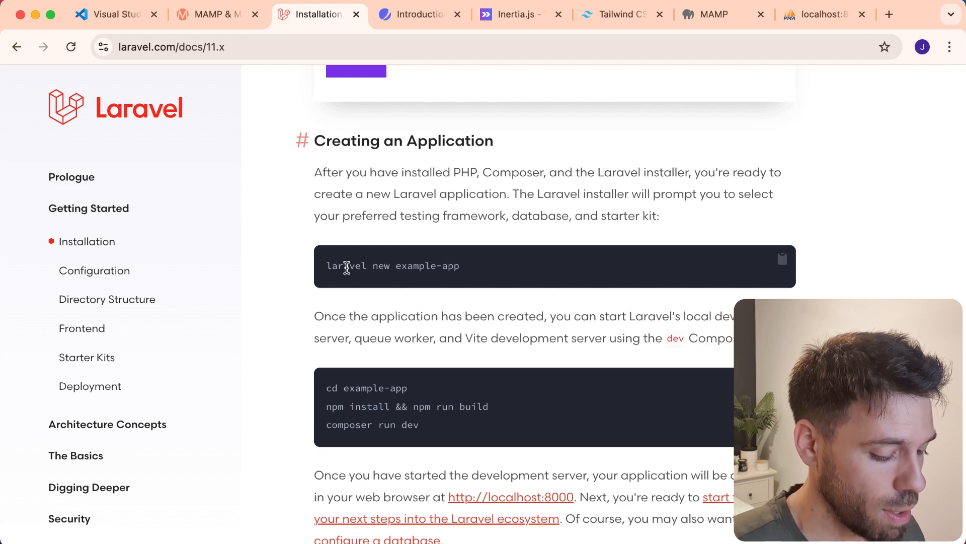
{"action": "mouse_move", "coordinate": [374, 265]}
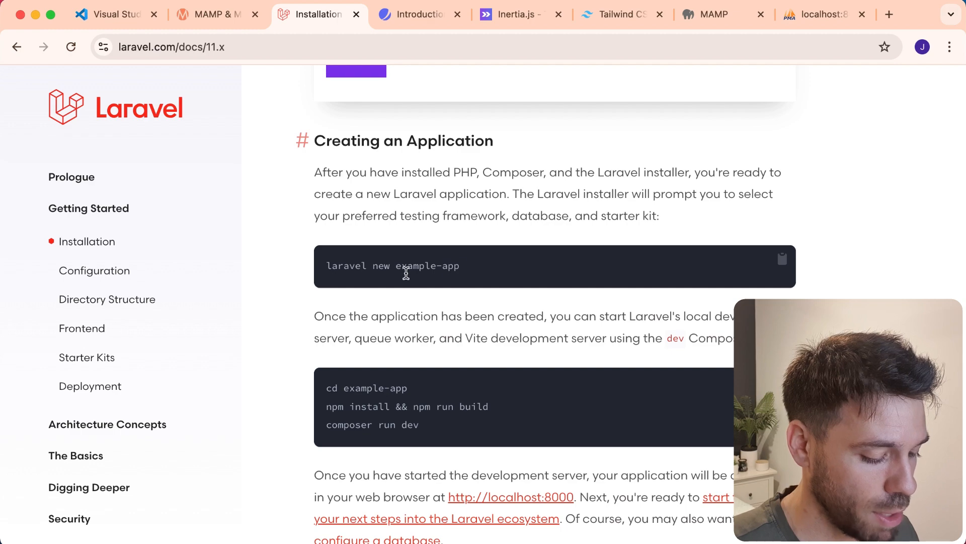
{"action": "left_click_drag", "start_coordinate": [325, 266], "coordinate": [391, 265]}
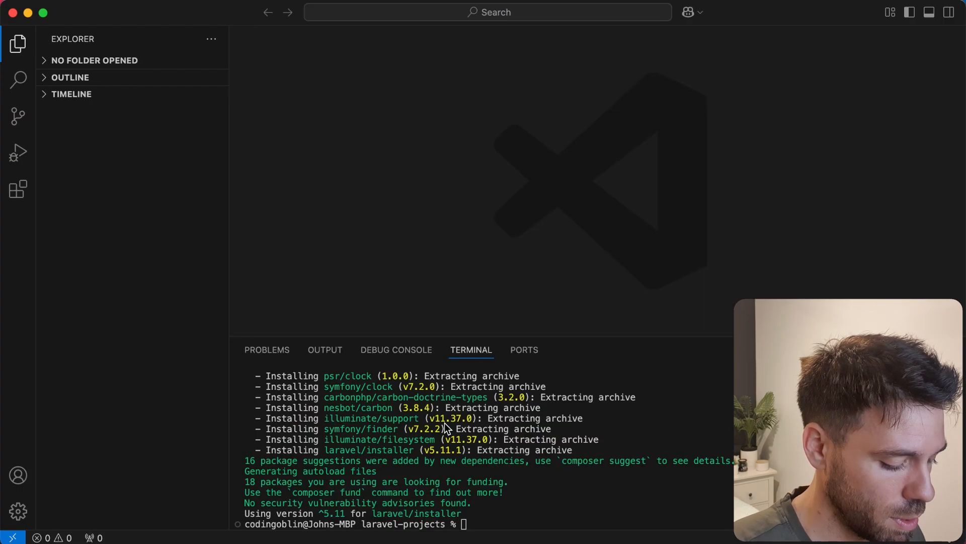
{"action": "type", "text": "laravel new"}
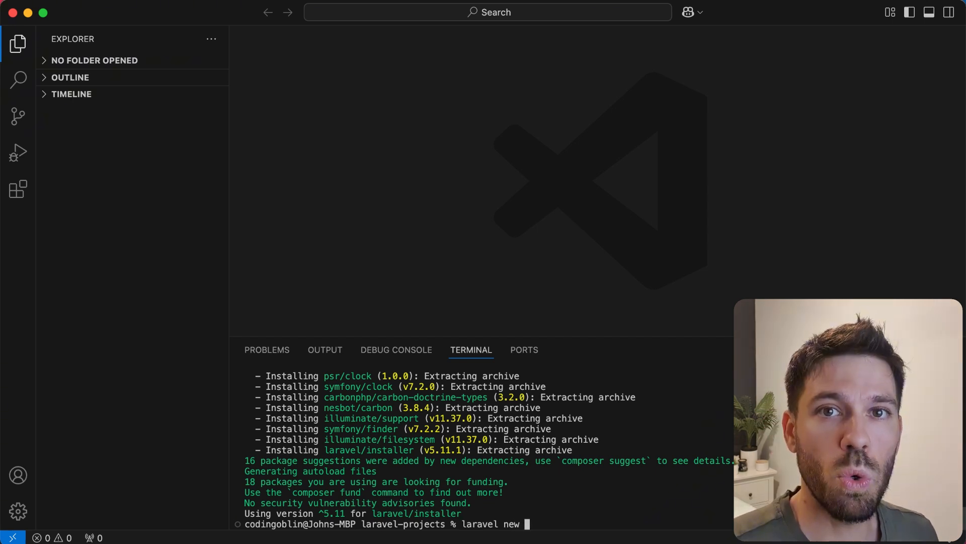
{"action": "type", "text": "cou"}
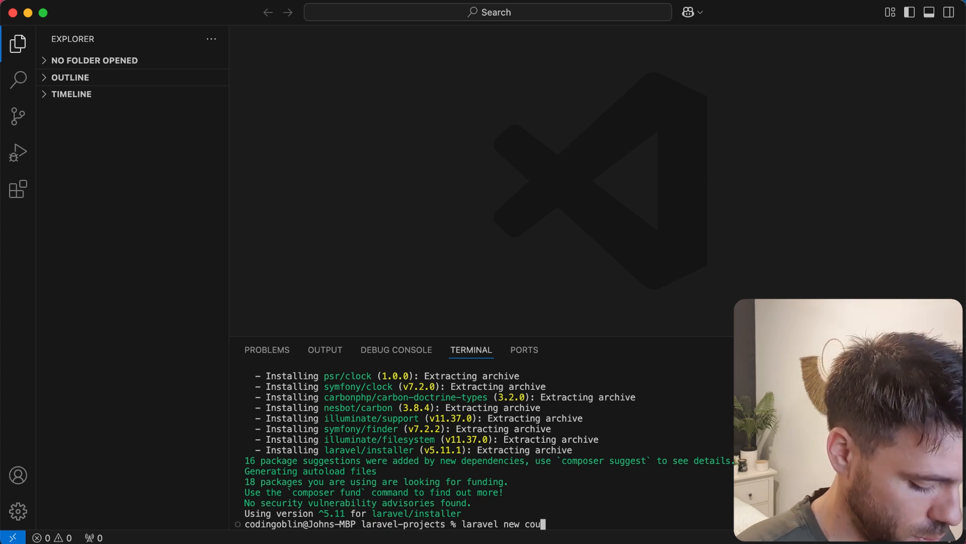
{"action": "type", "text": "rse"}
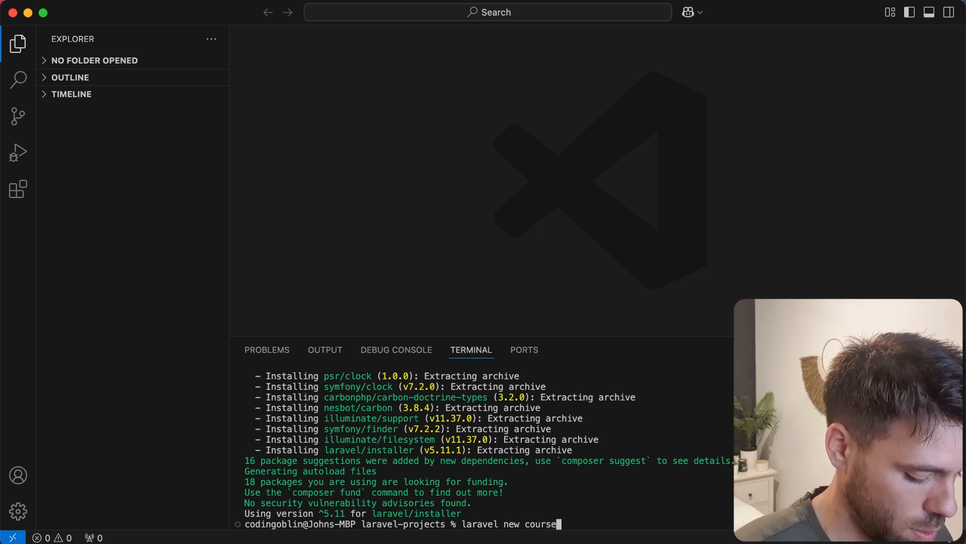
{"action": "type", "text": "s"}
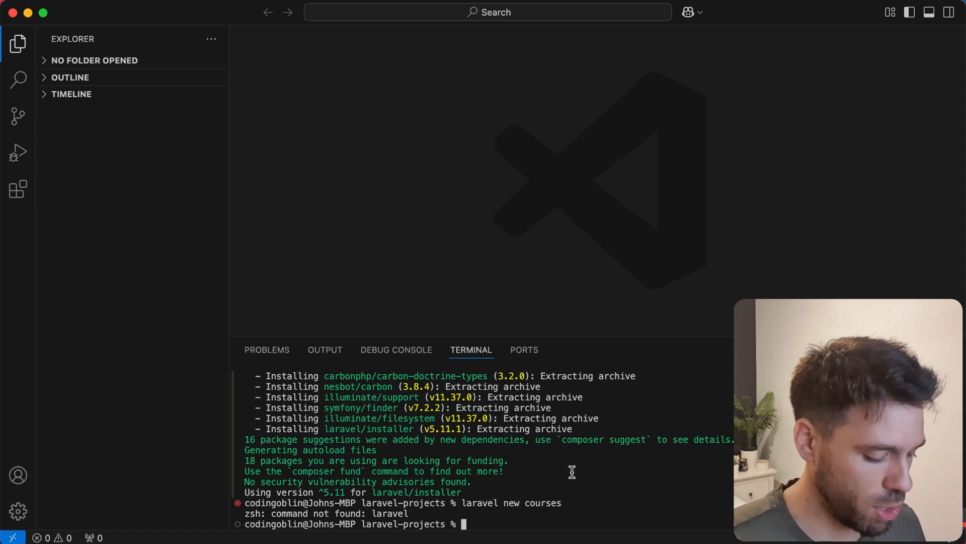
{"action": "mouse_move", "coordinate": [433, 505]}
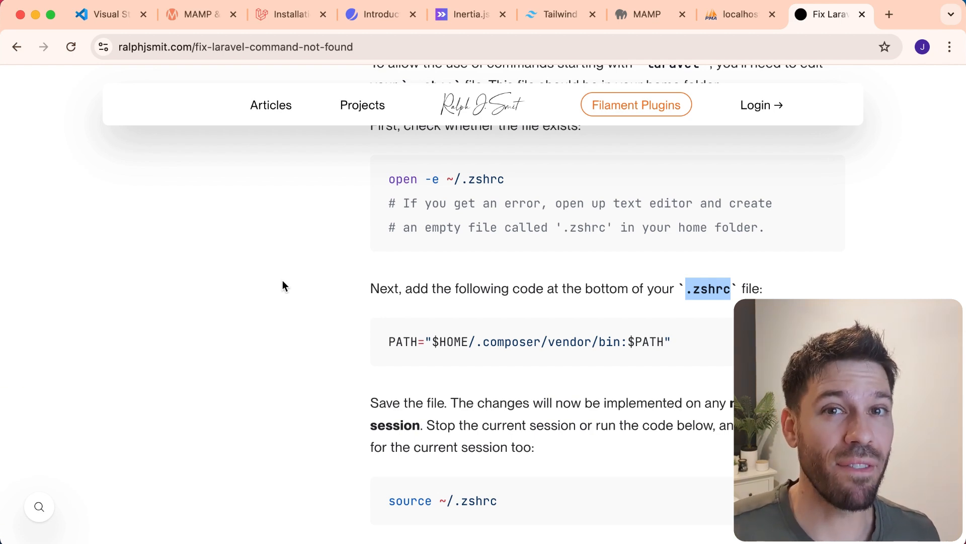
{"action": "mouse_move", "coordinate": [715, 288]}
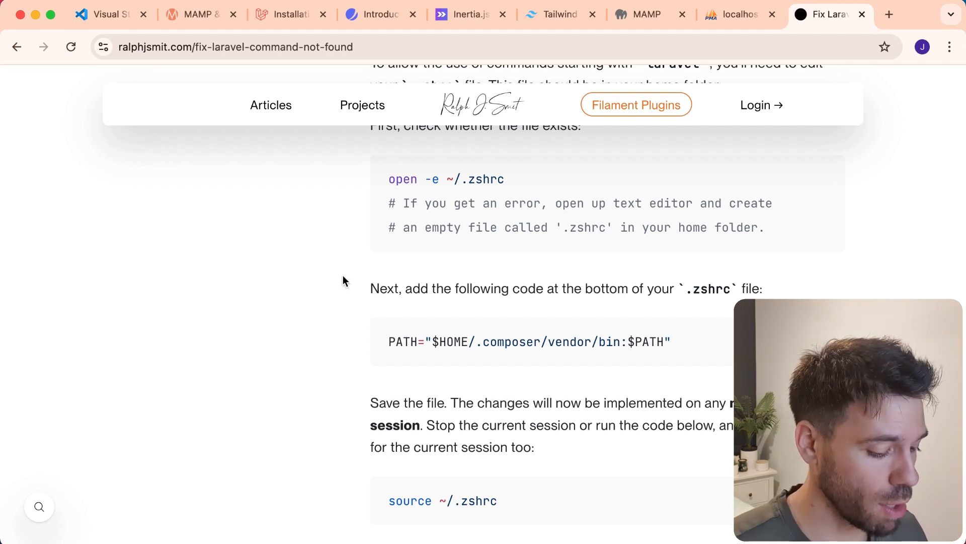
- Scroll the ralphjsmit.com fix article to the .zshrc PATH step and select the .zshrc file name
{"action": "scroll", "scroll_direction": "down", "scroll_amount": 3}
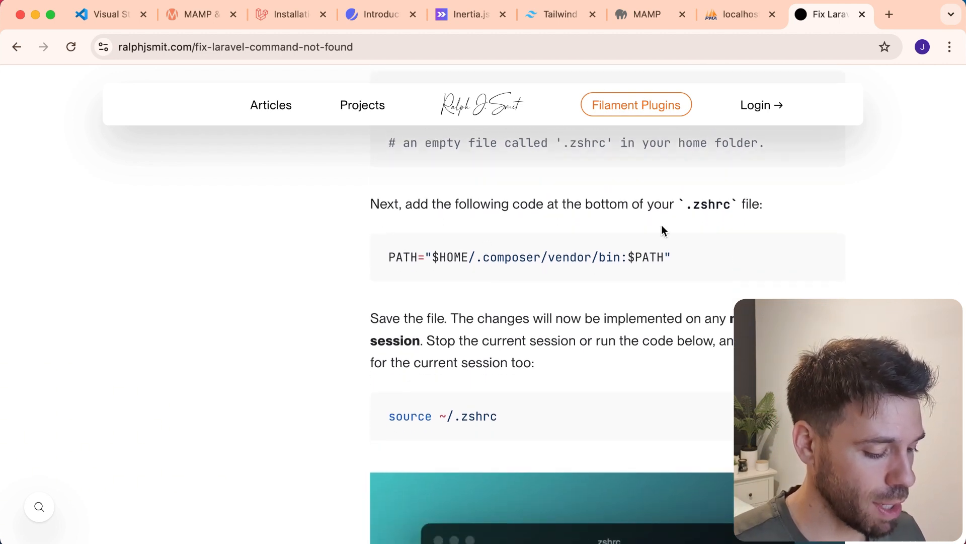
{"action": "double_click", "coordinate": [710, 205]}
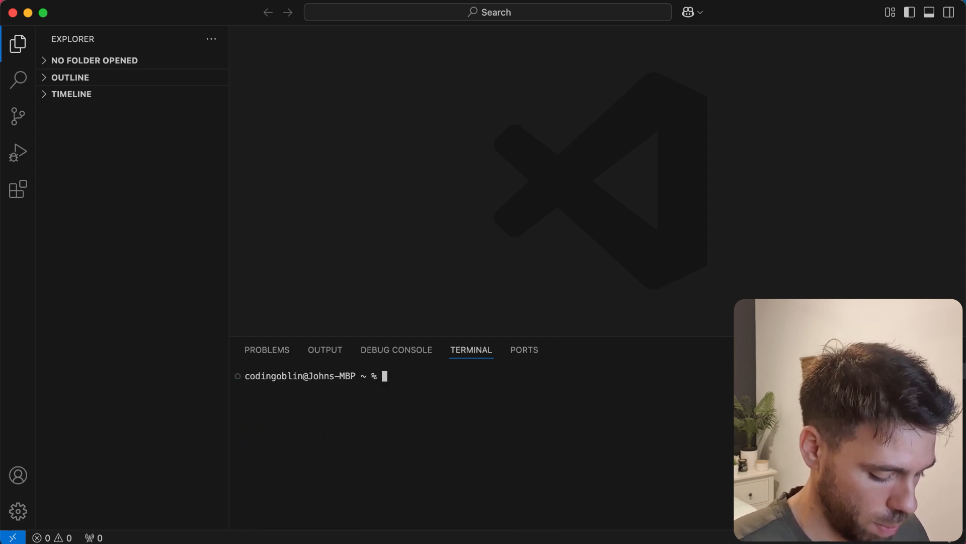
- Go to the home directory and create a .zshrc file with touch
{"action": "type", "text": "cd ~"}
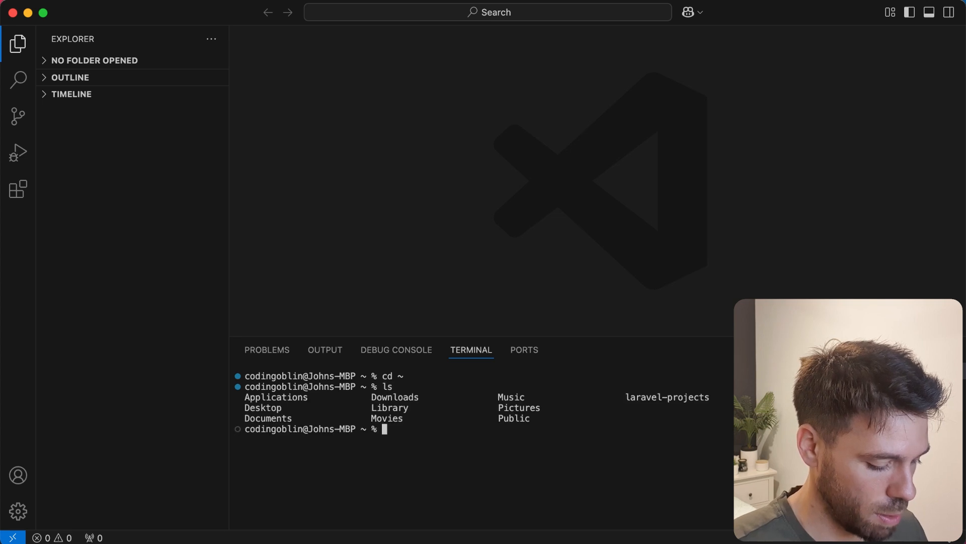
{"action": "type", "text": "touch .zshrc"}
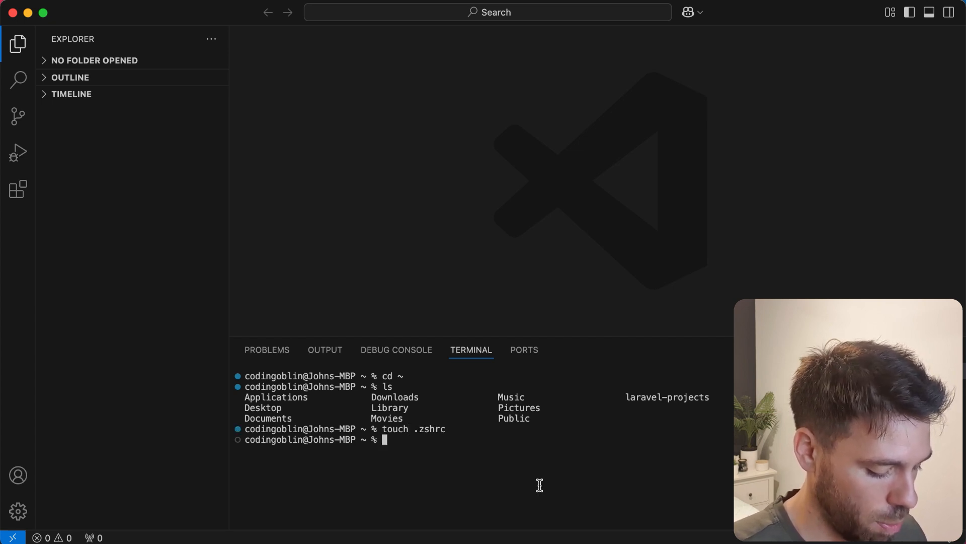
- Open .zshrc in Visual Studio Code from the terminal and allow the untrusted file
{"action": "type", "text": "open"}
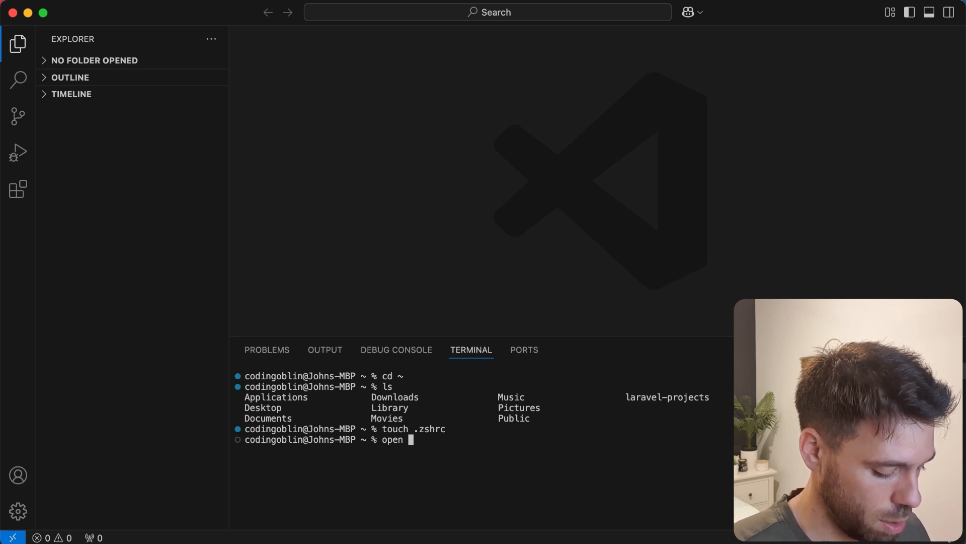
{"action": "type", "text": ".zsh"}
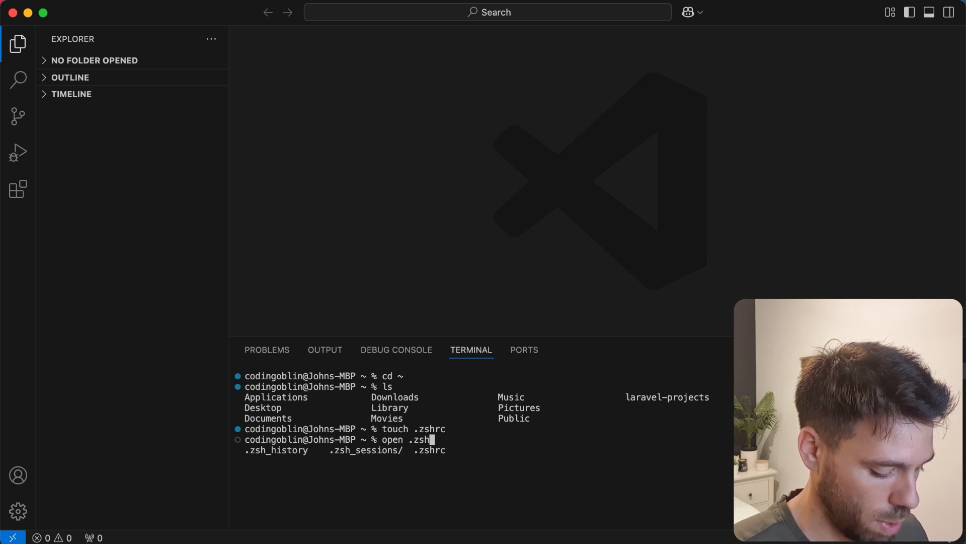
{"action": "type", "text": "c -"}
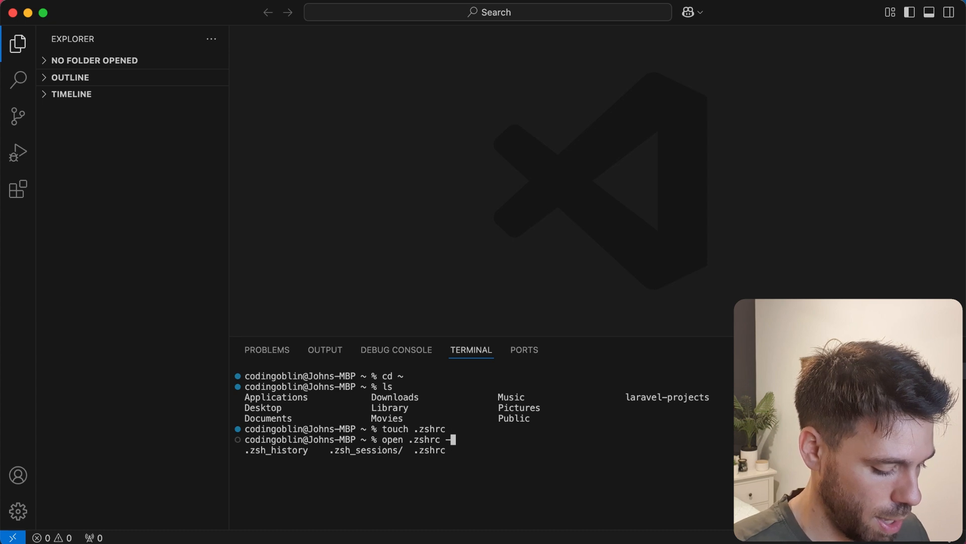
{"action": "type", "text": "a"}
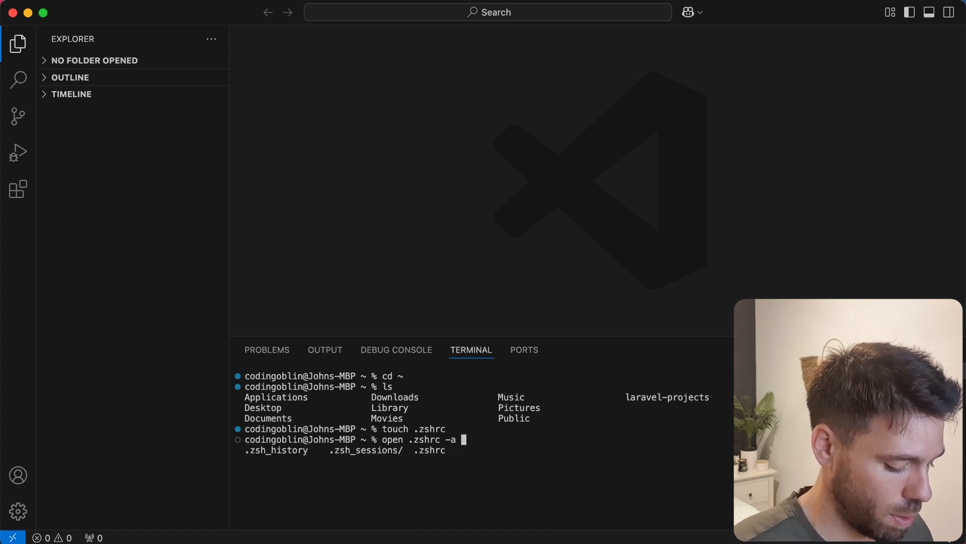
{"action": "type", "text": "Visual\\ Stuidio\\ Code"}
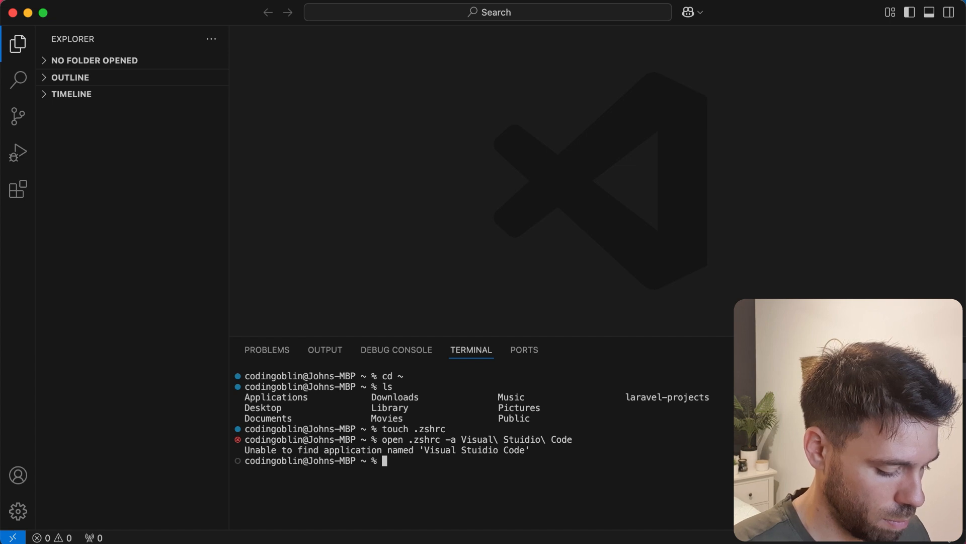
{"action": "type", "text": "open .zshrc -a Visual\\ Stuidio\\ Code"}
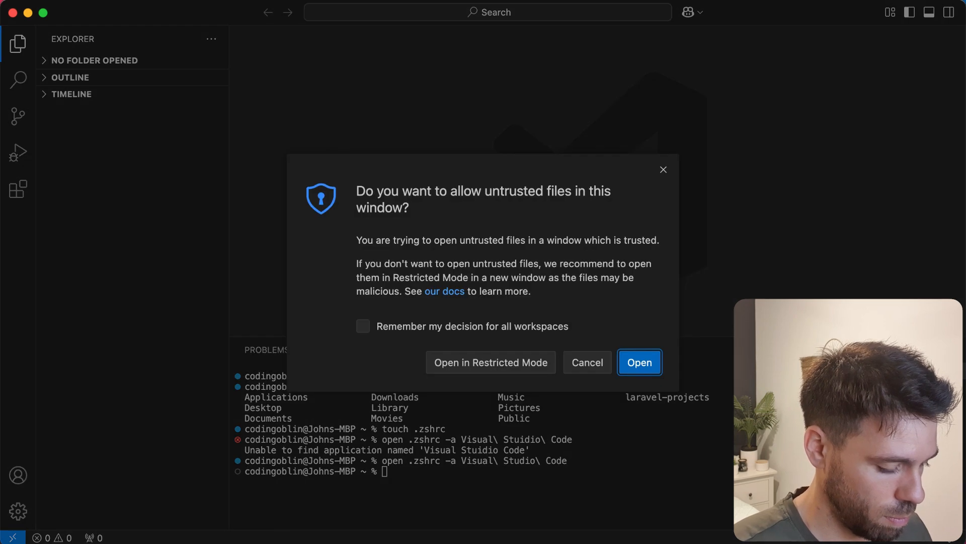
{"action": "left_click", "coordinate": [640, 362]}
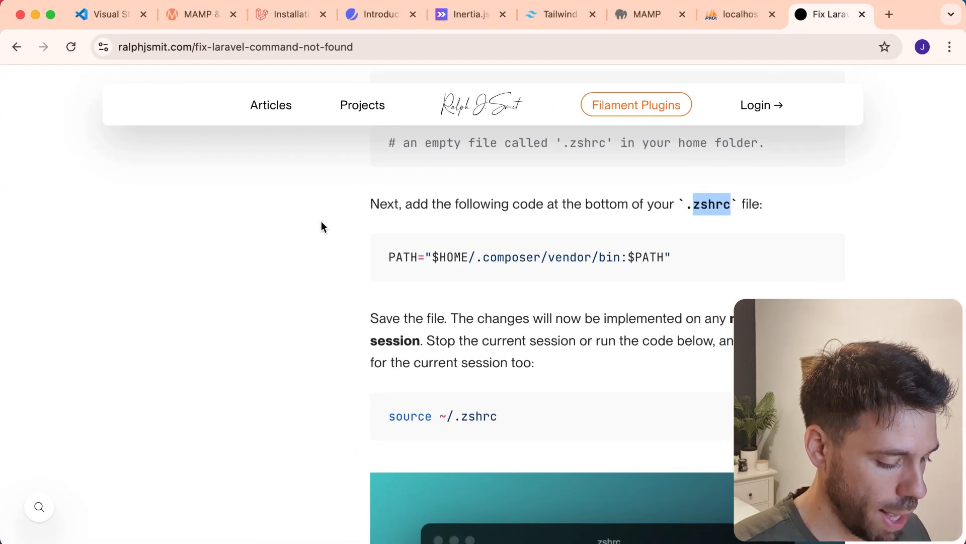
- Scroll to the article's PATH="$HOME/.composer/vendor/bin:$PATH" line and copy it
{"action": "scroll", "scroll_direction": "down", "scroll_amount": 3}
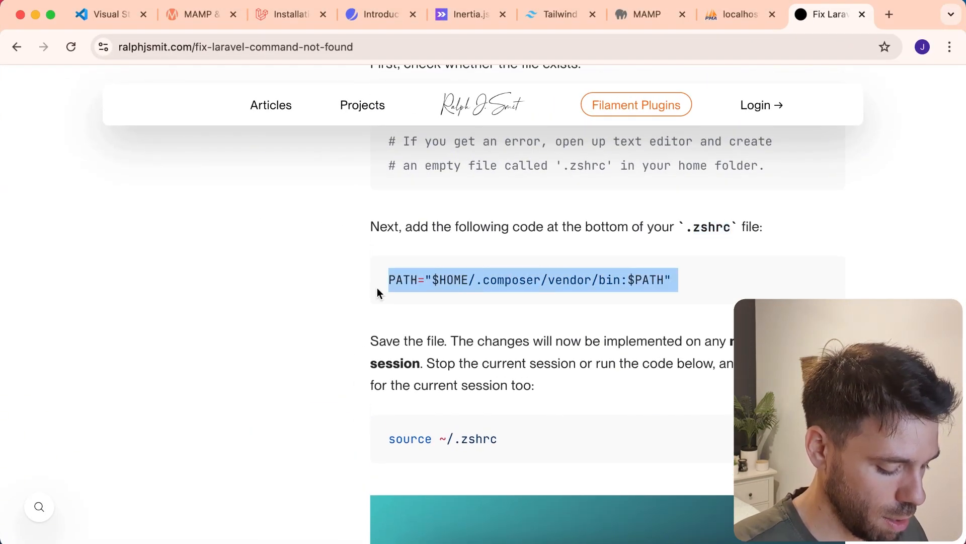
{"action": "scroll", "scroll_direction": "down", "scroll_amount": 3}
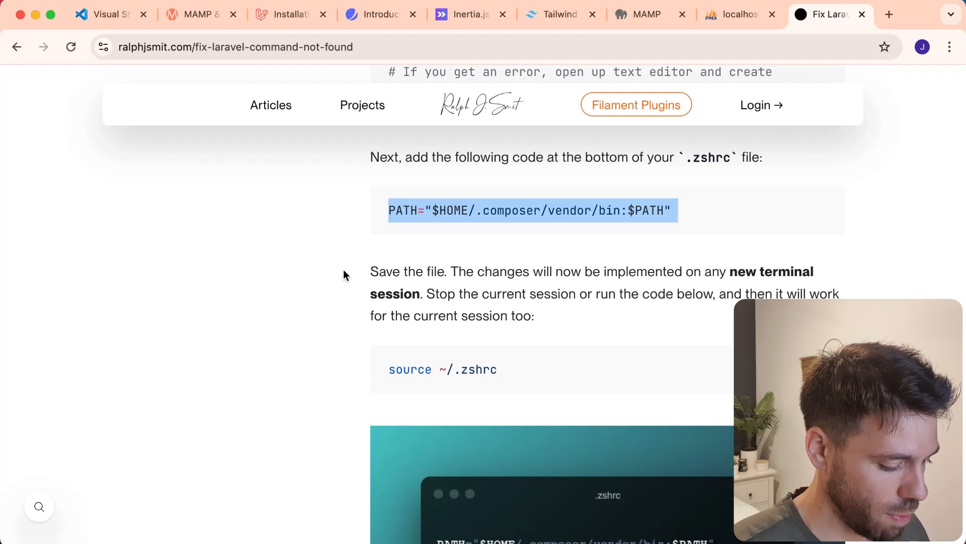
{"action": "scroll", "scroll_direction": "down", "scroll_amount": 3}
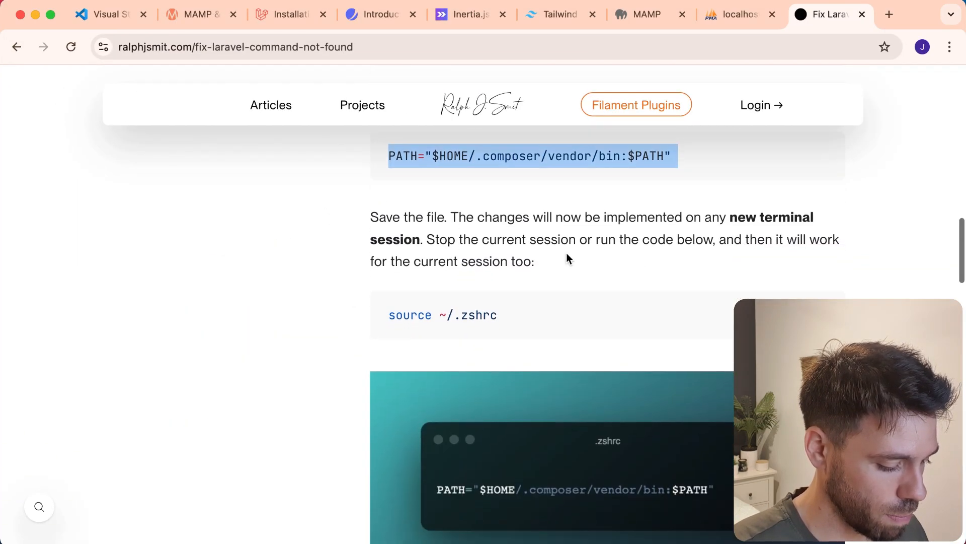
{"action": "mouse_move", "coordinate": [316, 262]}
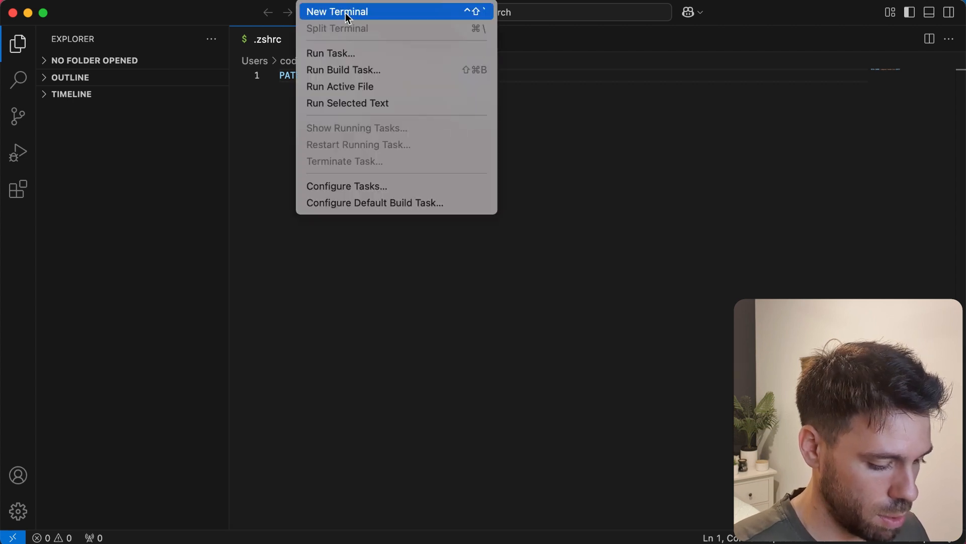
- Start a fresh terminal and cd into laravel-projects to confirm the laravel command works
{"action": "left_click", "coordinate": [337, 11]}
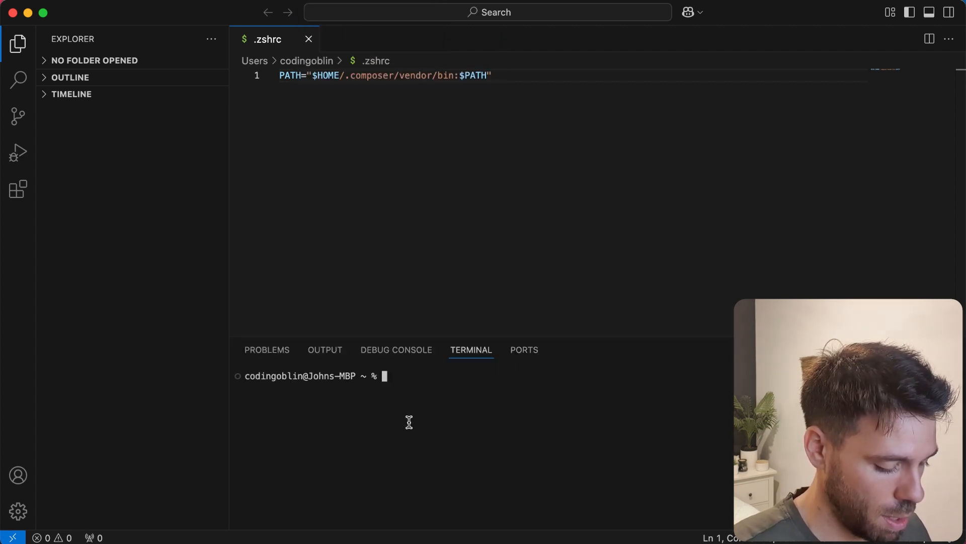
{"action": "type", "text": "cd la"}
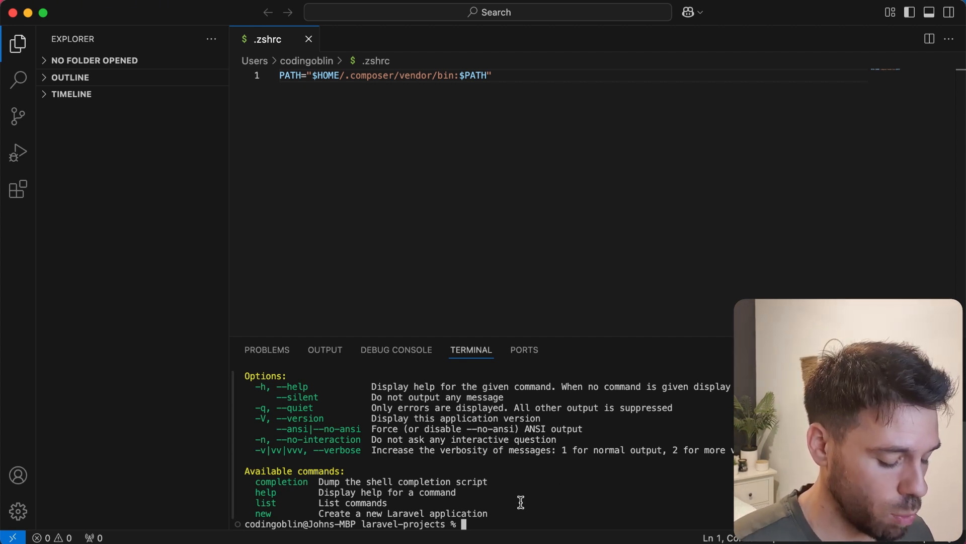
- Run `laravel new courses` choosing Laravel Jetstream with the Vue with Inertia stack
{"action": "type", "text": "laravel new c"}
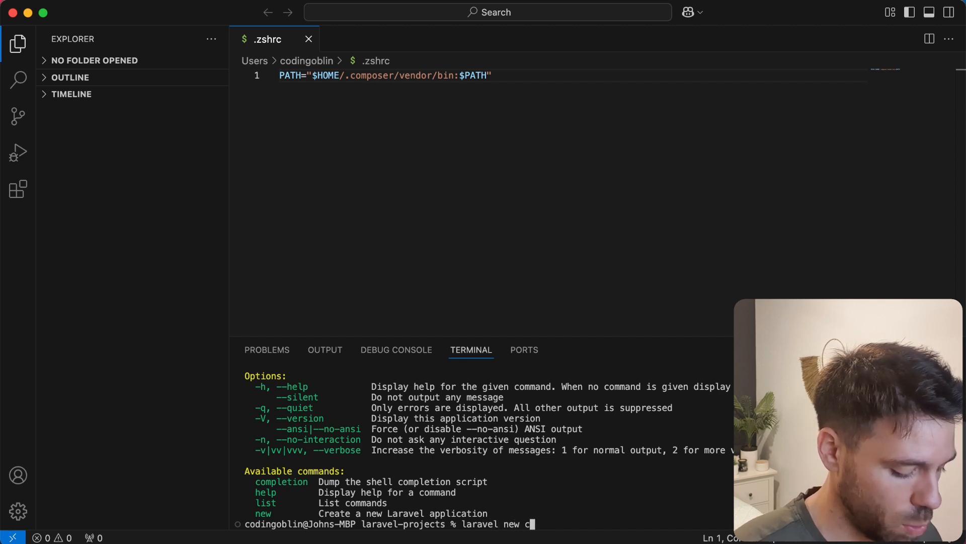
{"action": "key", "text": "Enter"}
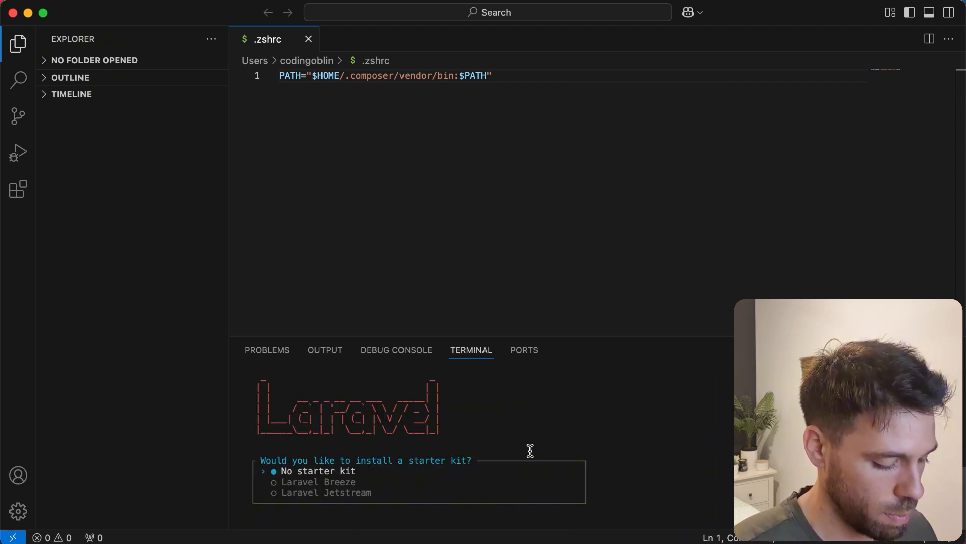
{"action": "mouse_move", "coordinate": [357, 499]}
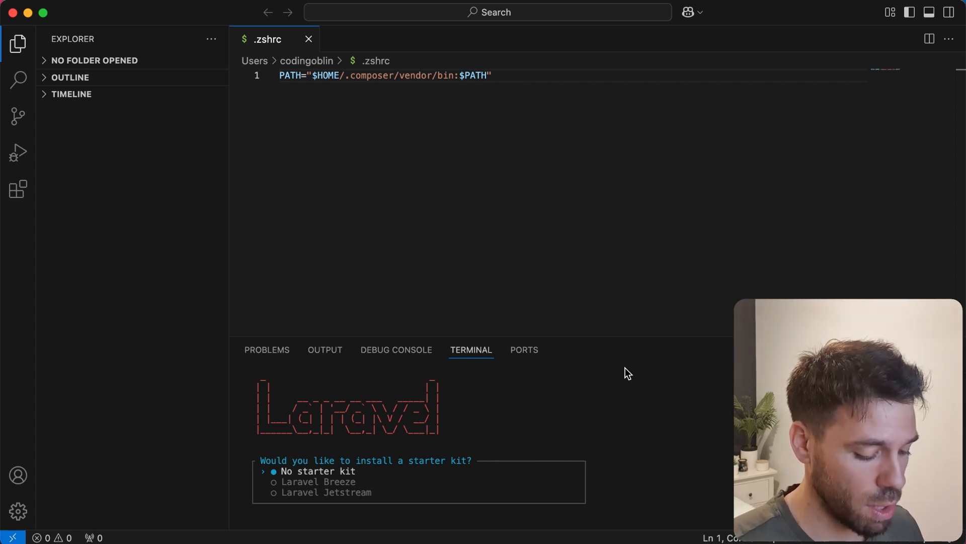
{"action": "key", "text": "down"}
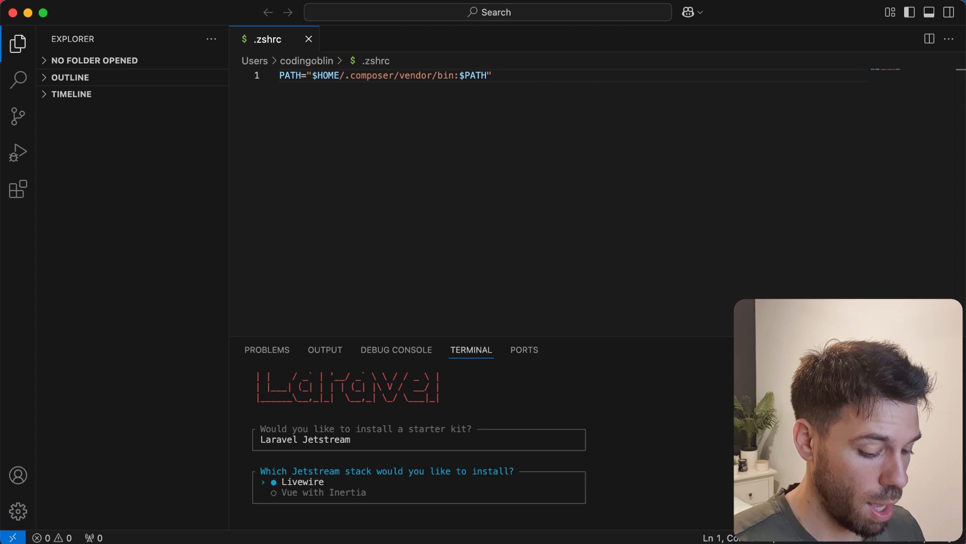
{"action": "key", "text": "Down"}
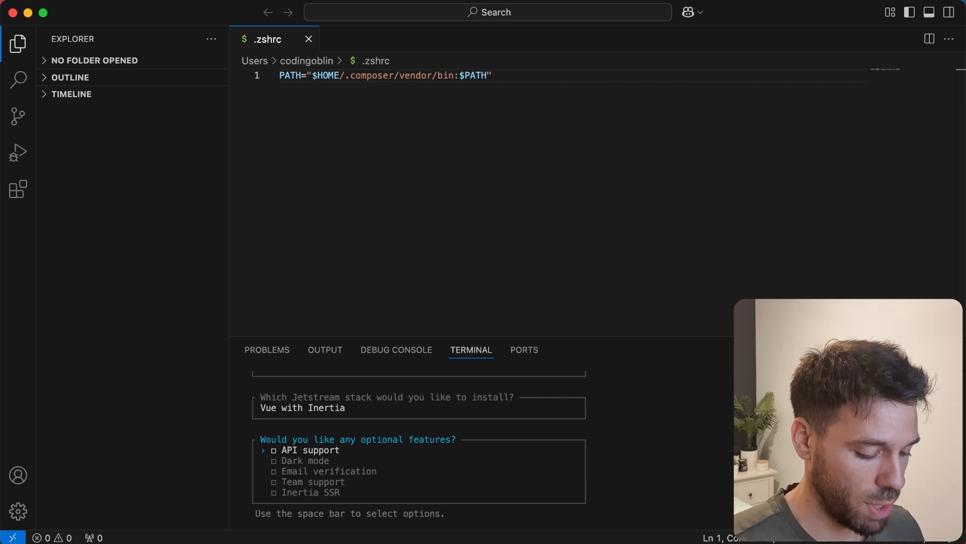
- Enable Email verification as the optional feature and pick PHPUnit as the testing framework
{"action": "key", "text": "Down"}
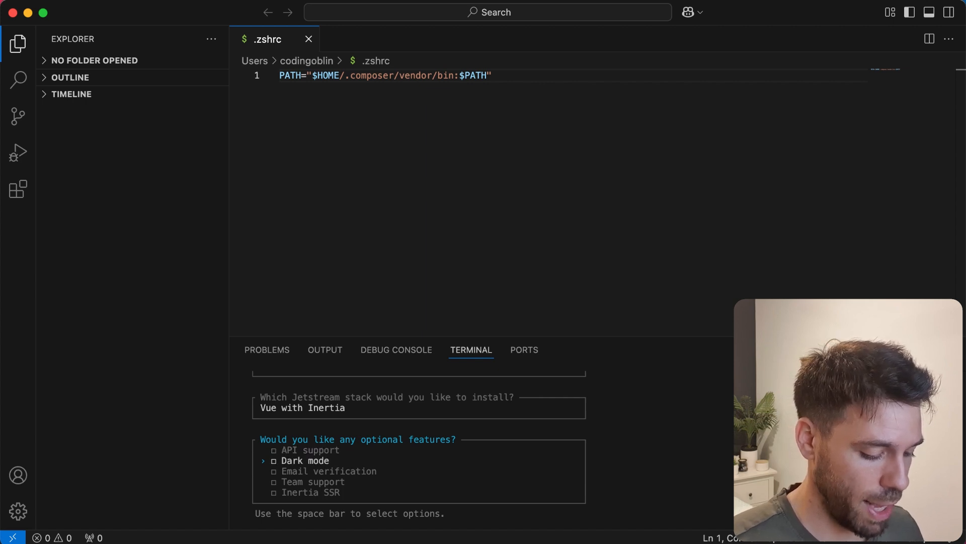
{"action": "key", "text": "down"}
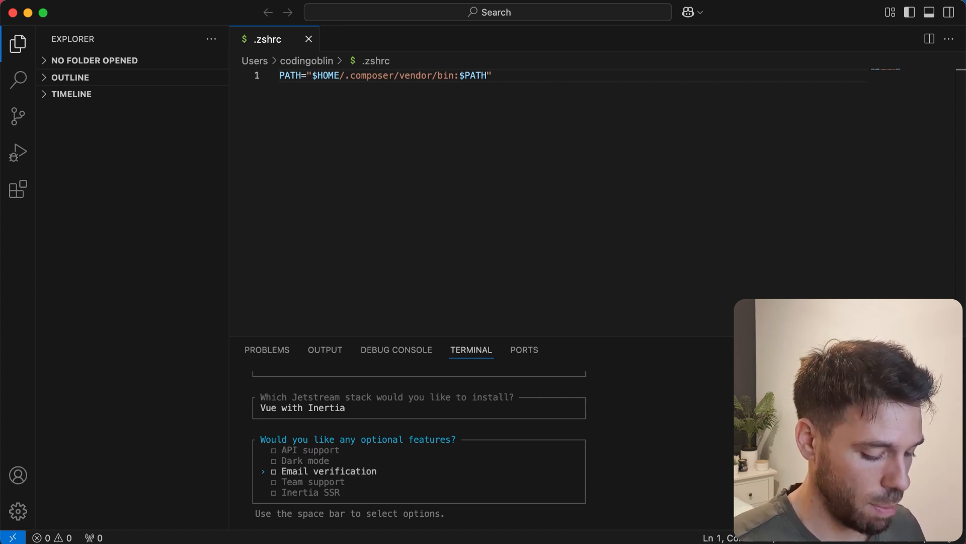
{"action": "key", "text": "space"}
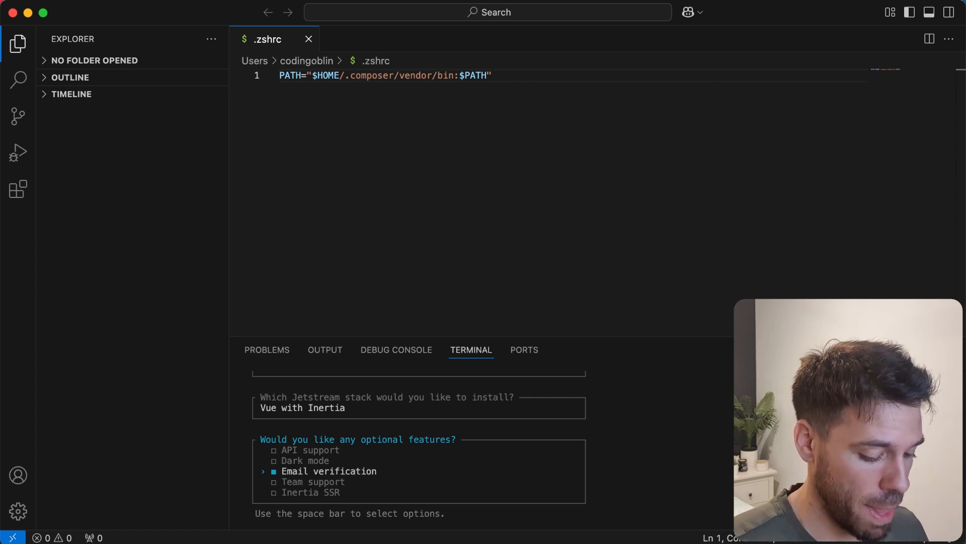
{"action": "key", "text": "Down"}
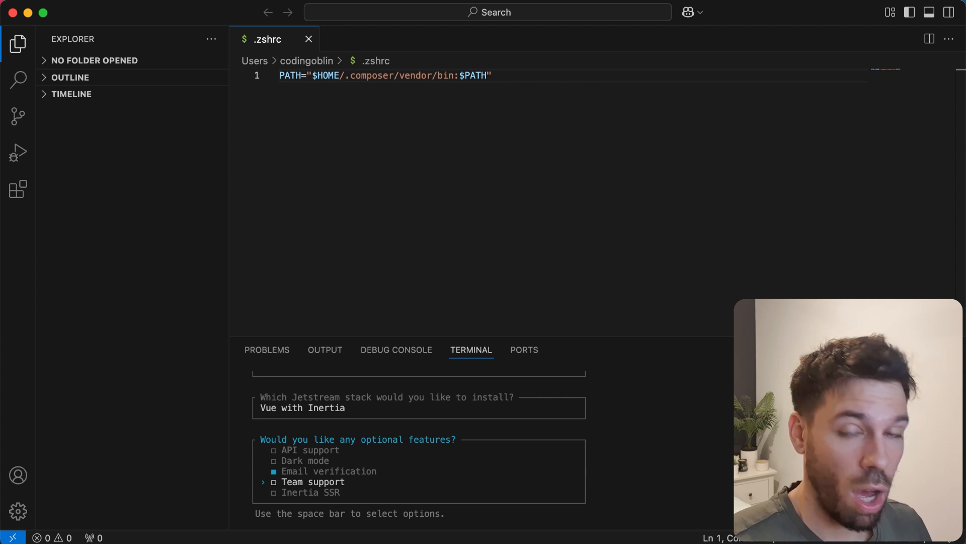
{"action": "key", "text": "Down"}
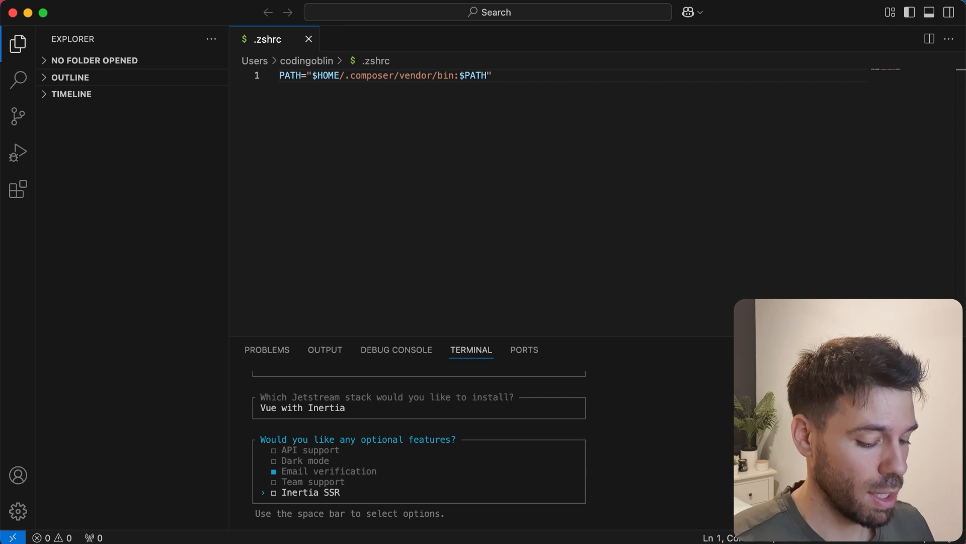
{"action": "key", "text": "Up"}
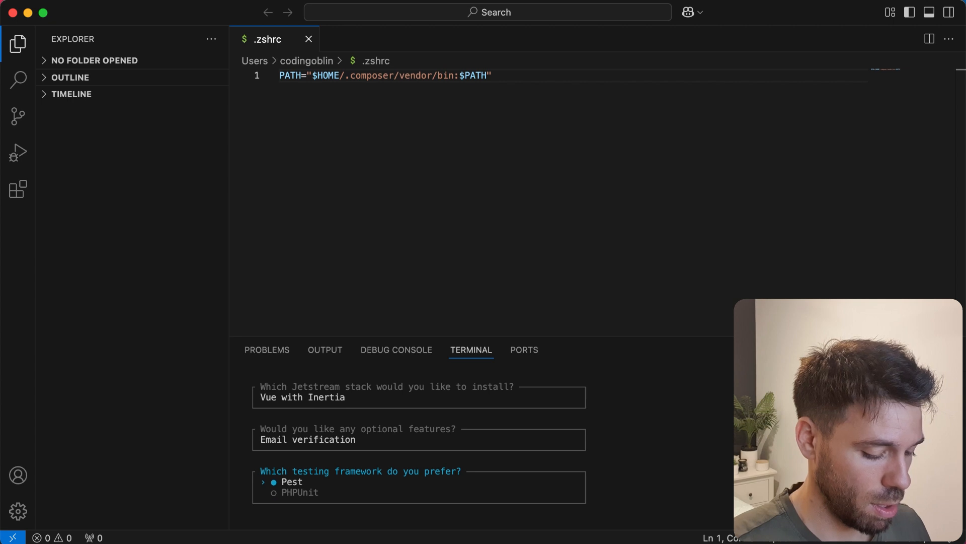
{"action": "key", "text": "Down"}
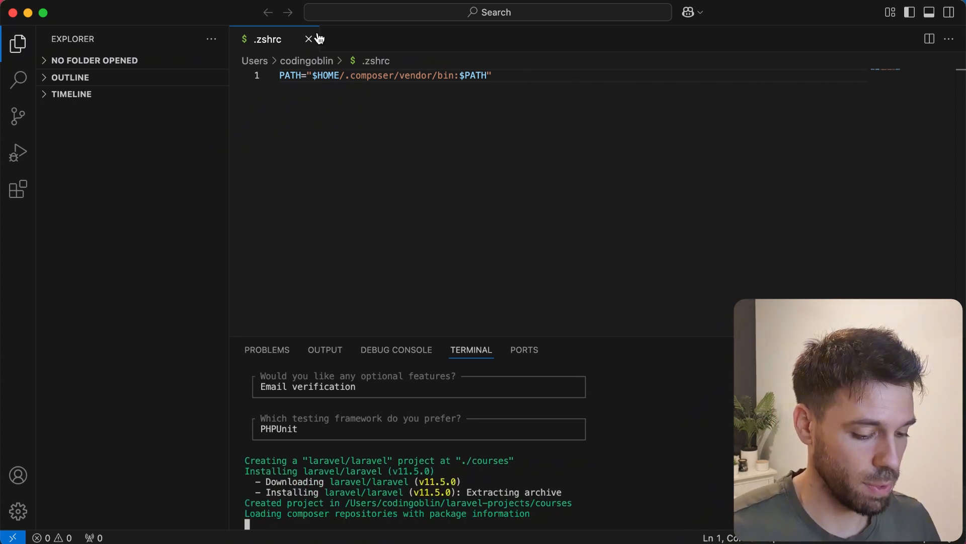
- Close the .zshrc file while Composer installs the courses project's packages
{"action": "left_click", "coordinate": [308, 39]}
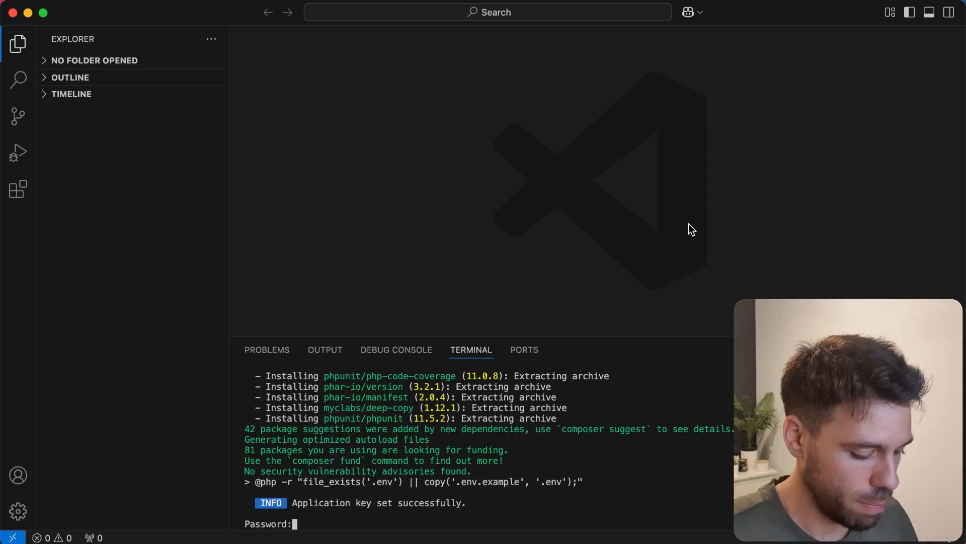
{"action": "mouse_move", "coordinate": [603, 448]}
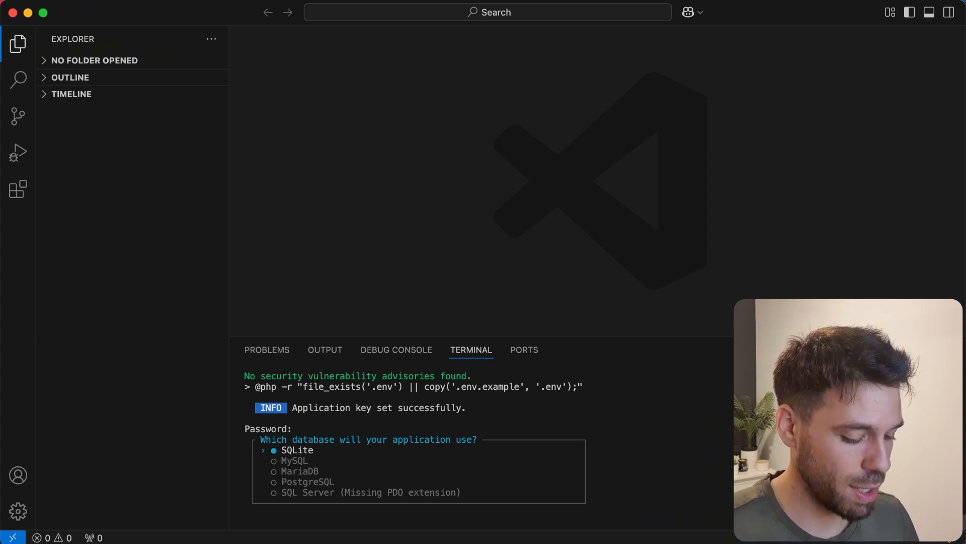
- Select MySQL as the application's database and let the Jetstream scaffolding install
{"action": "key", "text": "Down"}
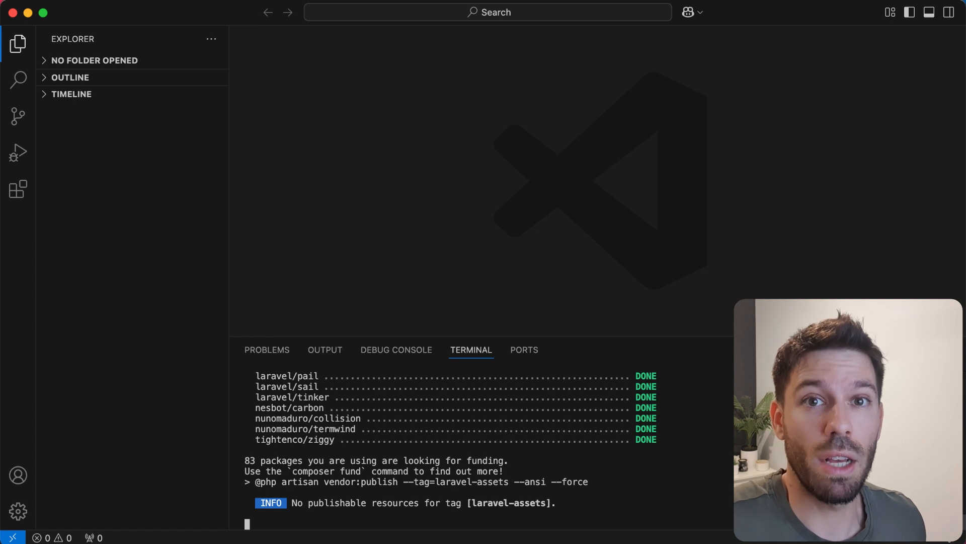
{"action": "scroll", "scroll_direction": "down", "scroll_amount": 3}
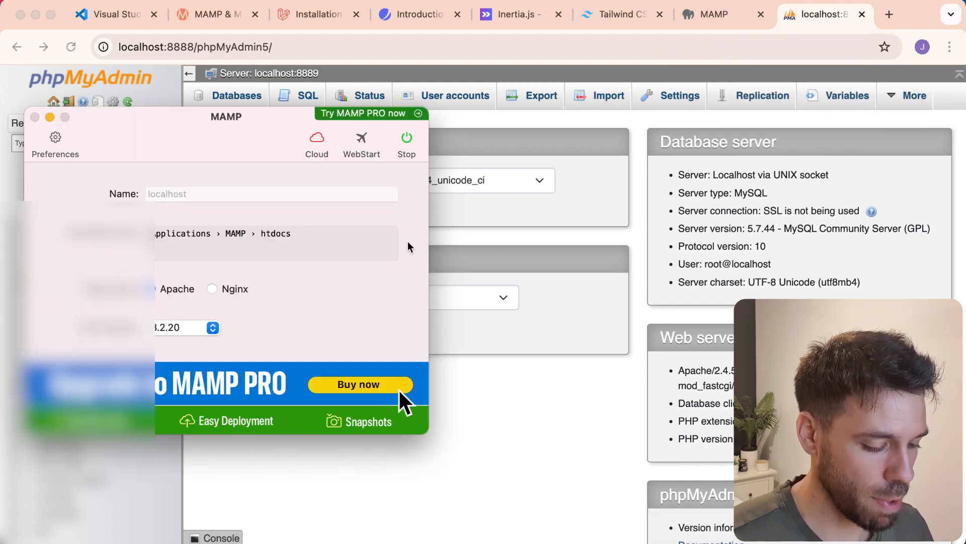
{"action": "mouse_move", "coordinate": [405, 142]}
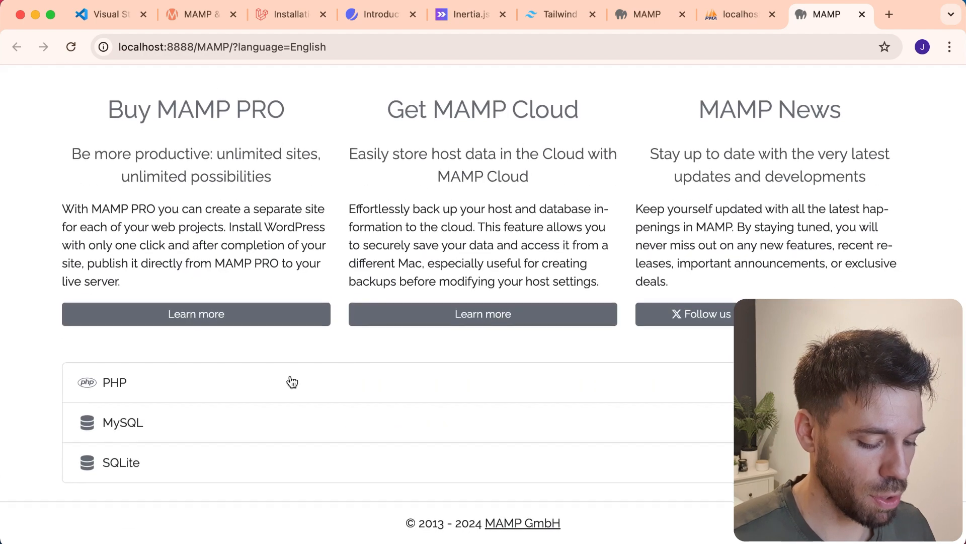
- Expand MAMP's MySQL section for the connection parameters (localhost, port 8889, root) and return to phpMyAdmin
{"action": "left_click", "coordinate": [123, 422]}
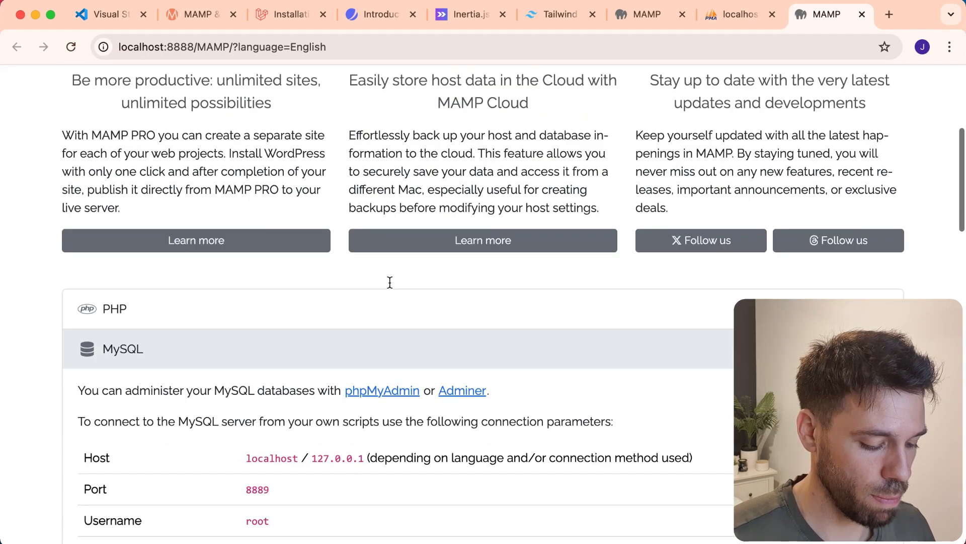
{"action": "left_click", "coordinate": [889, 14]}
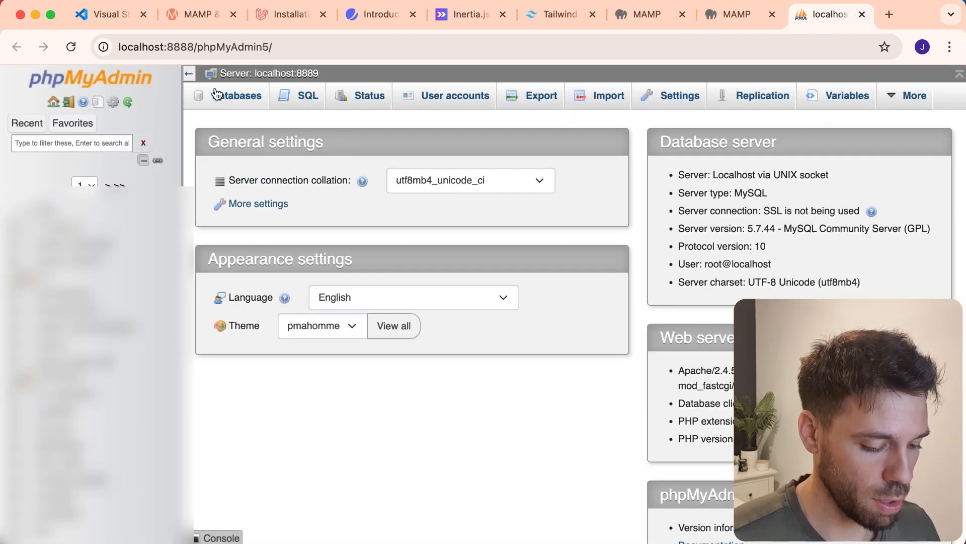
- Create a new database named 'courses' from phpMyAdmin's Databases list
{"action": "left_click", "coordinate": [237, 95]}
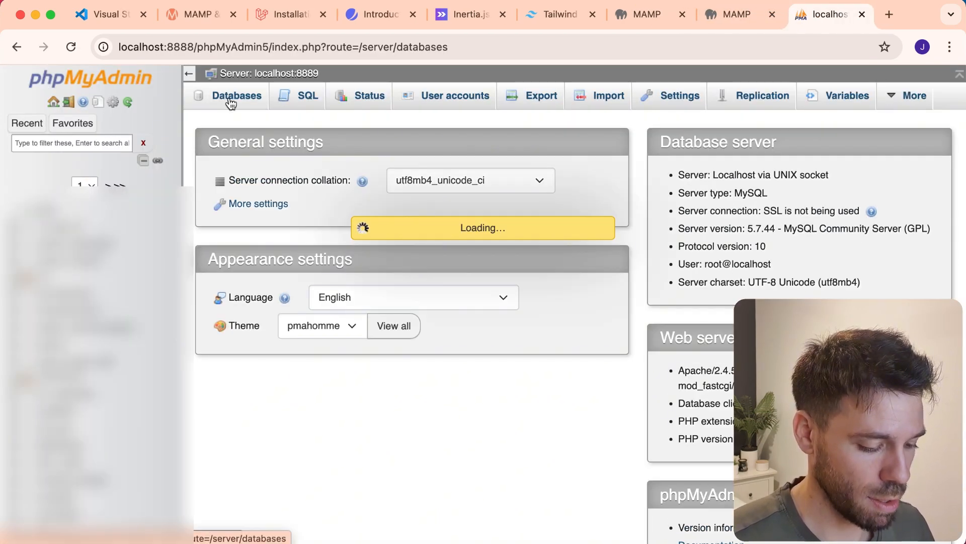
{"action": "left_click", "coordinate": [237, 96]}
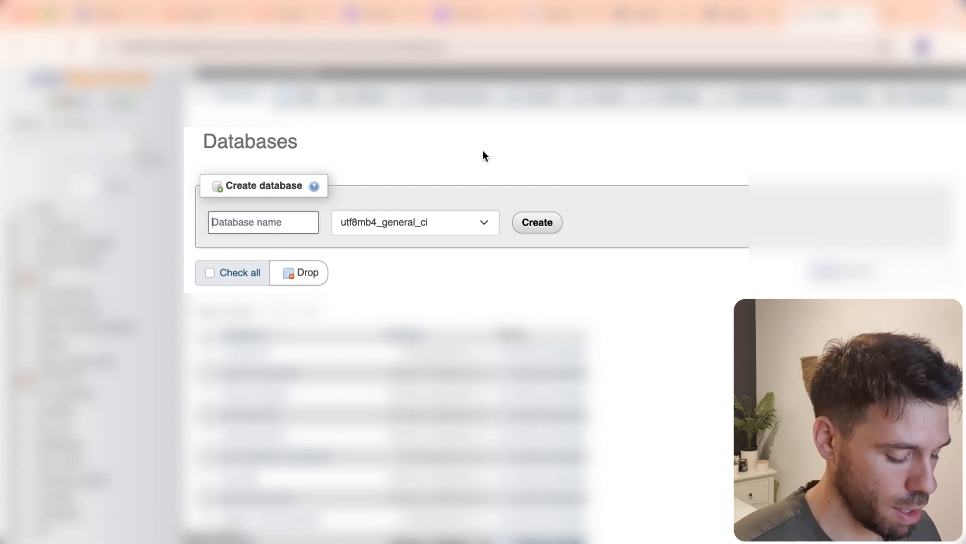
{"action": "type", "text": "courses"}
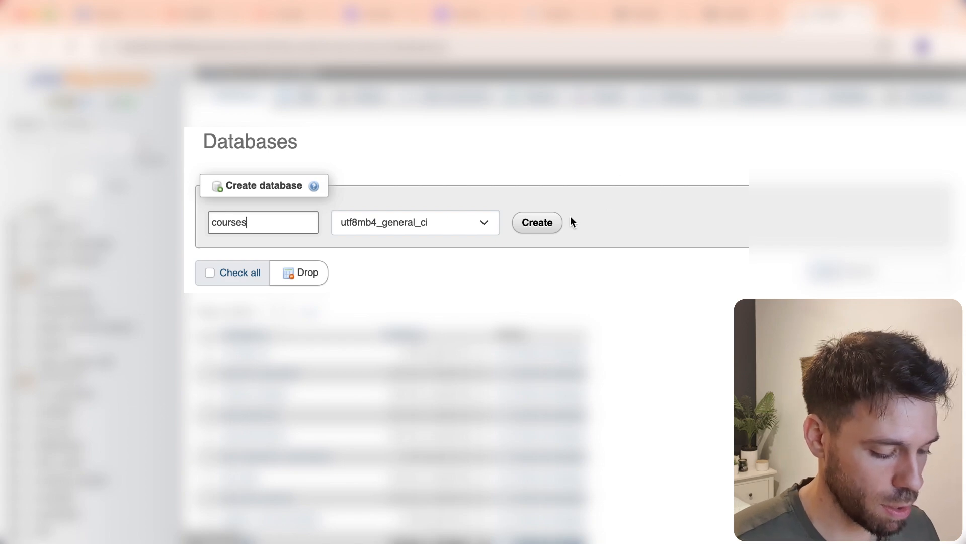
{"action": "mouse_move", "coordinate": [625, 218]}
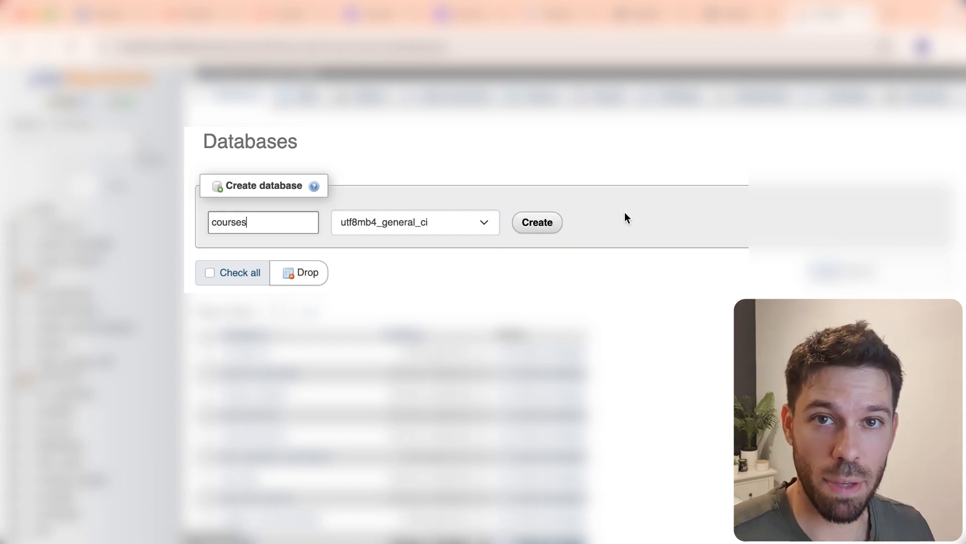
{"action": "left_click", "coordinate": [535, 222]}
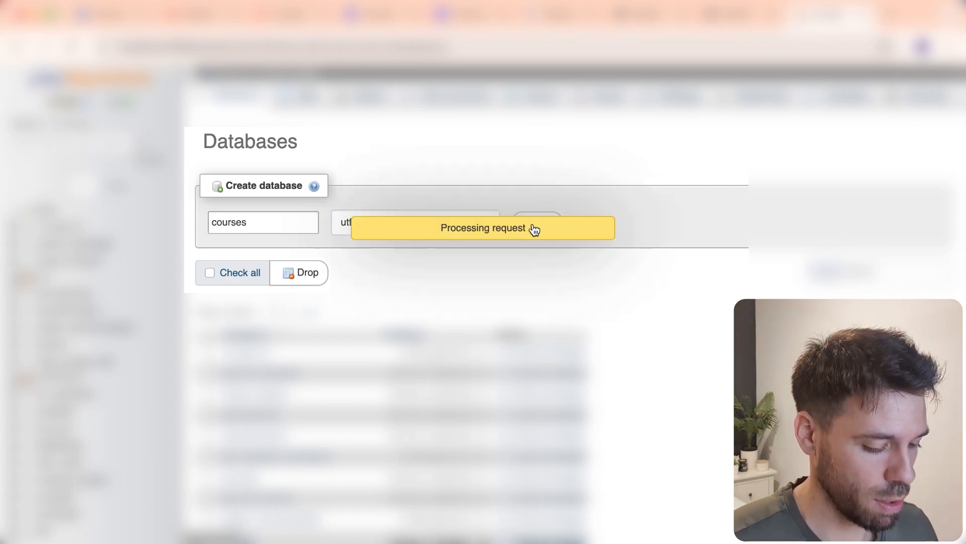
{"action": "left_click", "coordinate": [535, 222]}
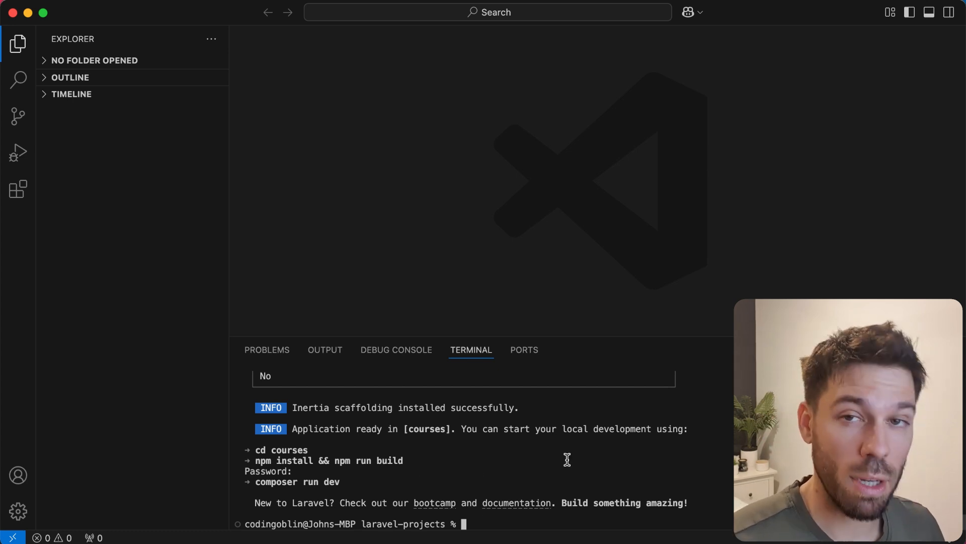
{"action": "mouse_move", "coordinate": [434, 503]}
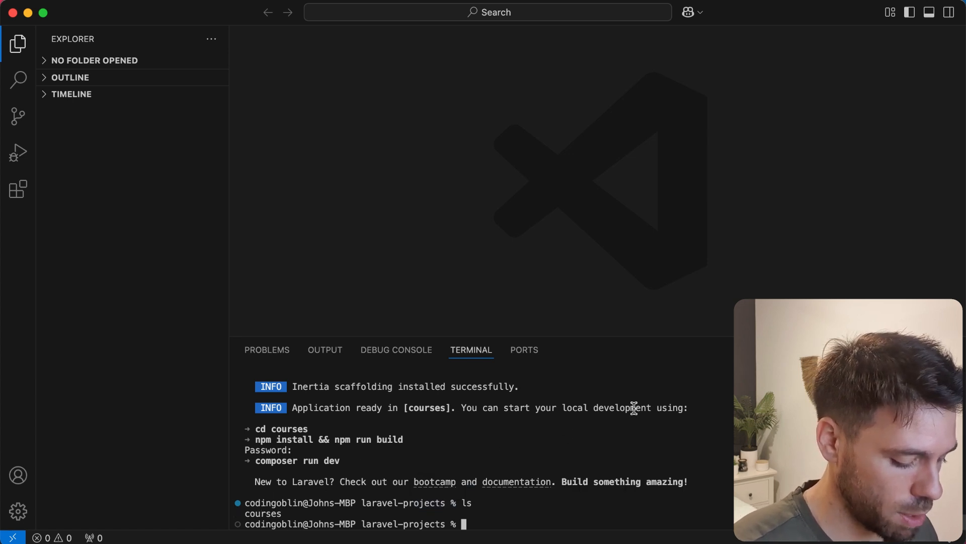
- Move into the courses folder and launch it in Visual Studio Code with 'open . -a Visual\ Studio\ Code'
{"action": "type", "text": "cd cou"}
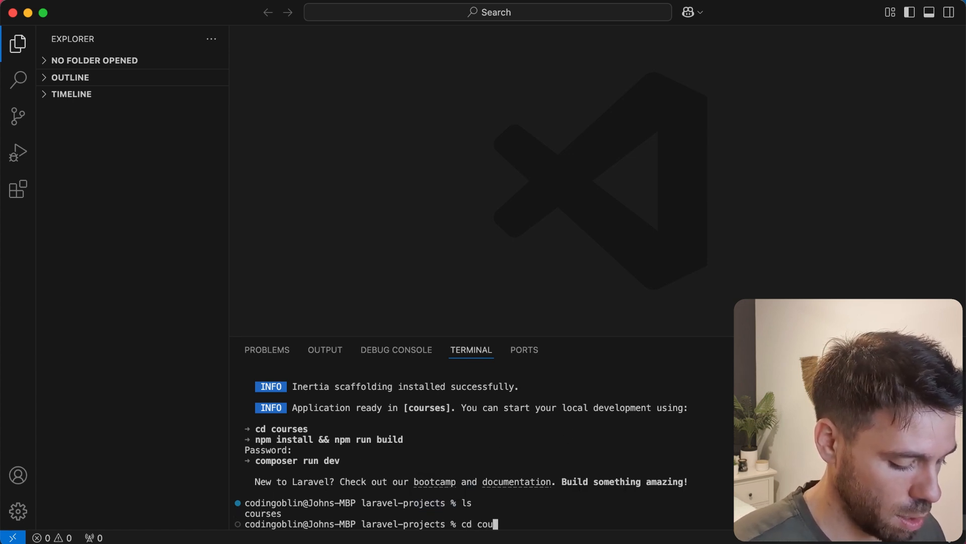
{"action": "key", "text": "Enter"}
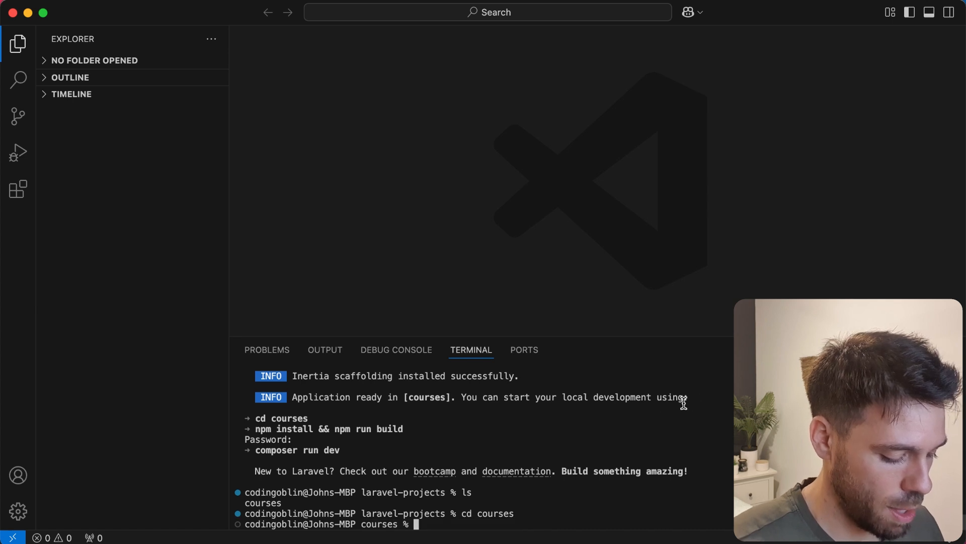
{"action": "type", "text": "open"}
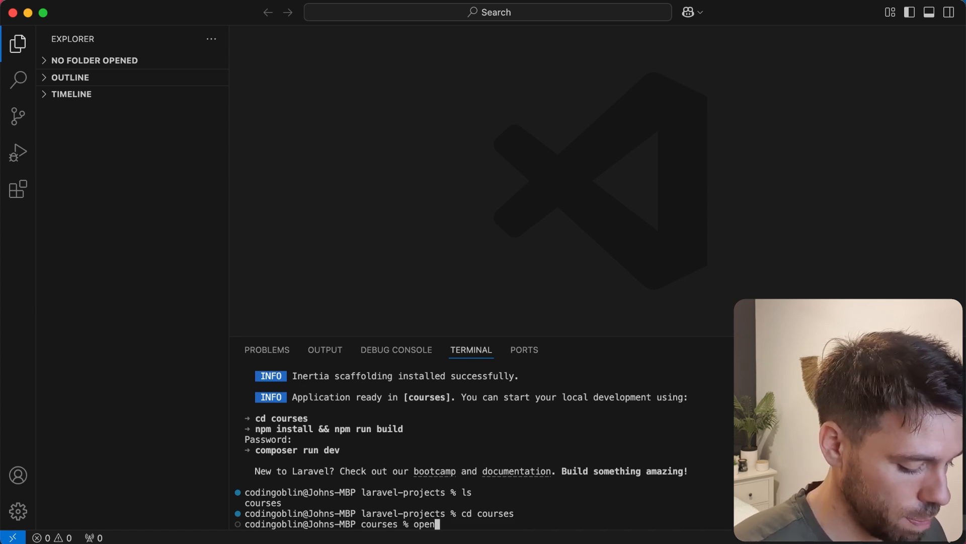
{"action": "type", "text": "."}
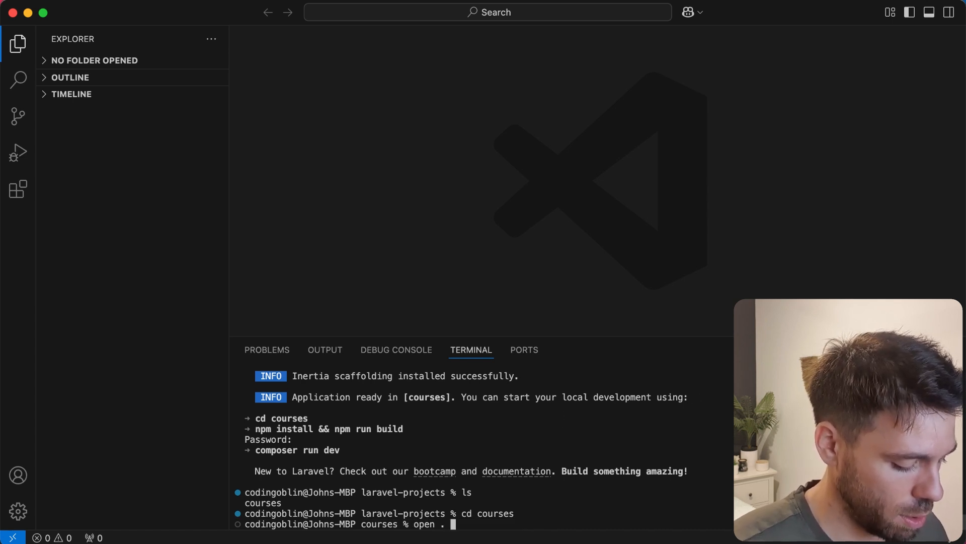
{"action": "type", "text": "-a"}
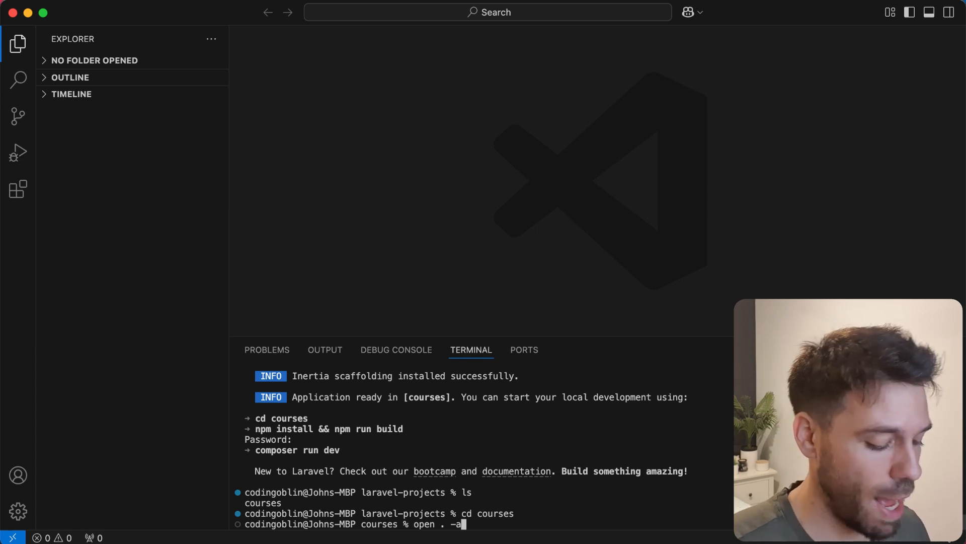
{"action": "type", "text": "\" \""}
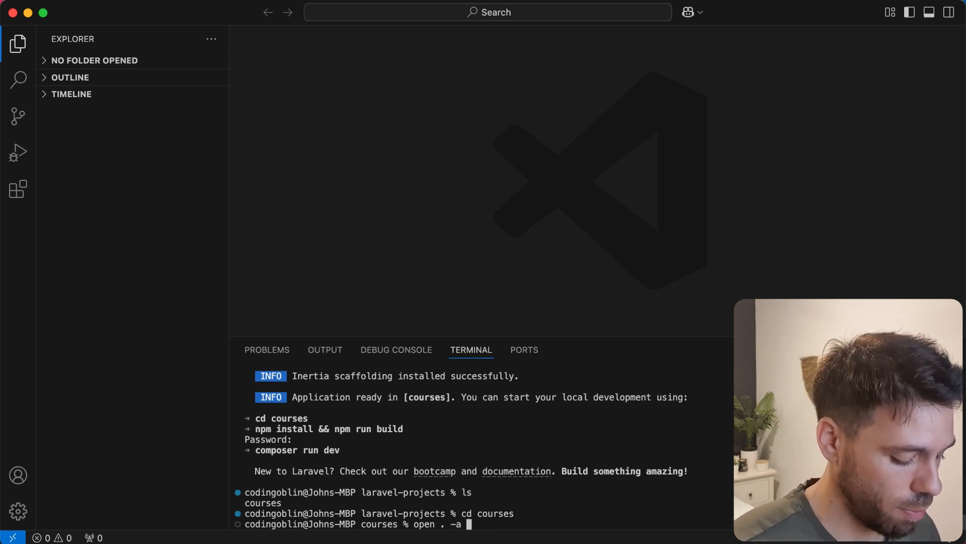
{"action": "type", "text": "Visual\\ Studio\\"}
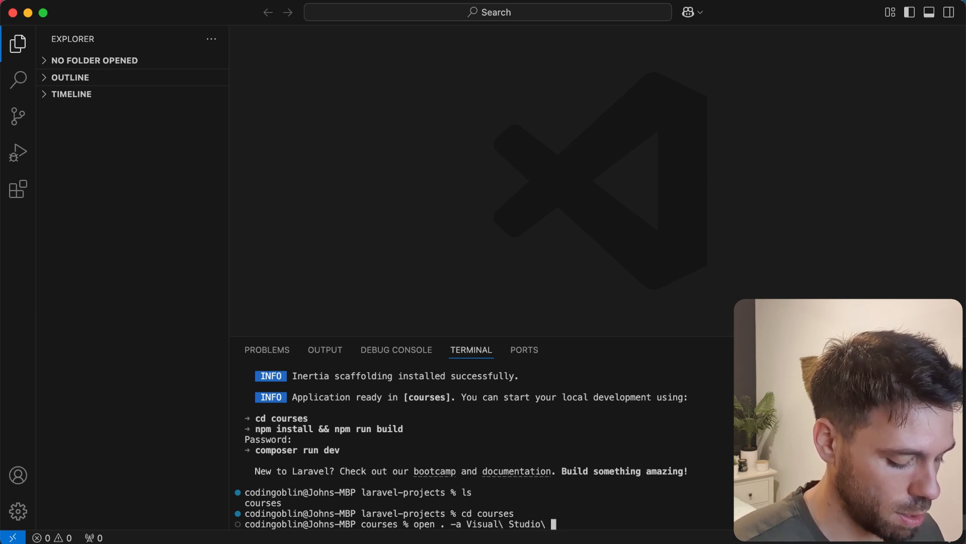
{"action": "type", "text": "Code"}
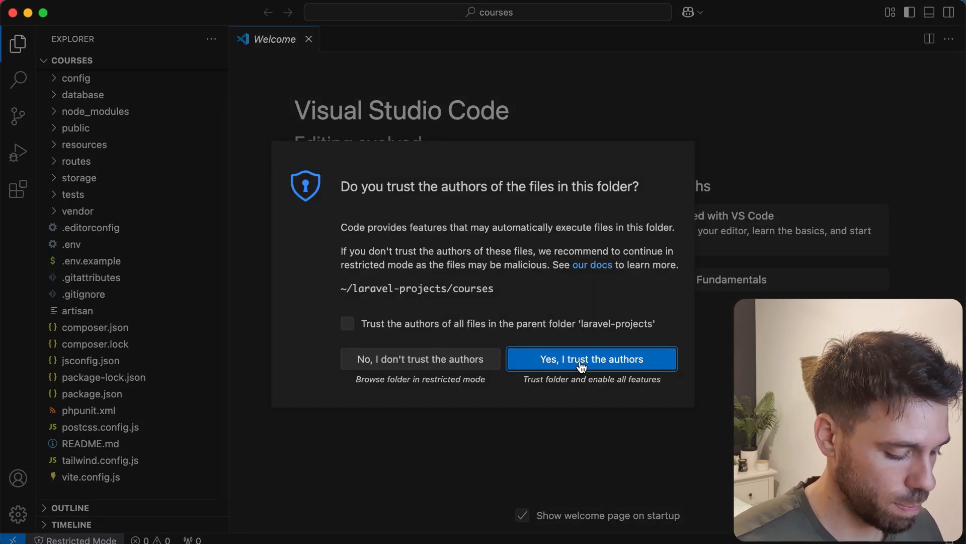
- Trust the courses folder's authors and start changing the .env DB_PORT toward 8889
{"action": "left_click", "coordinate": [590, 358]}
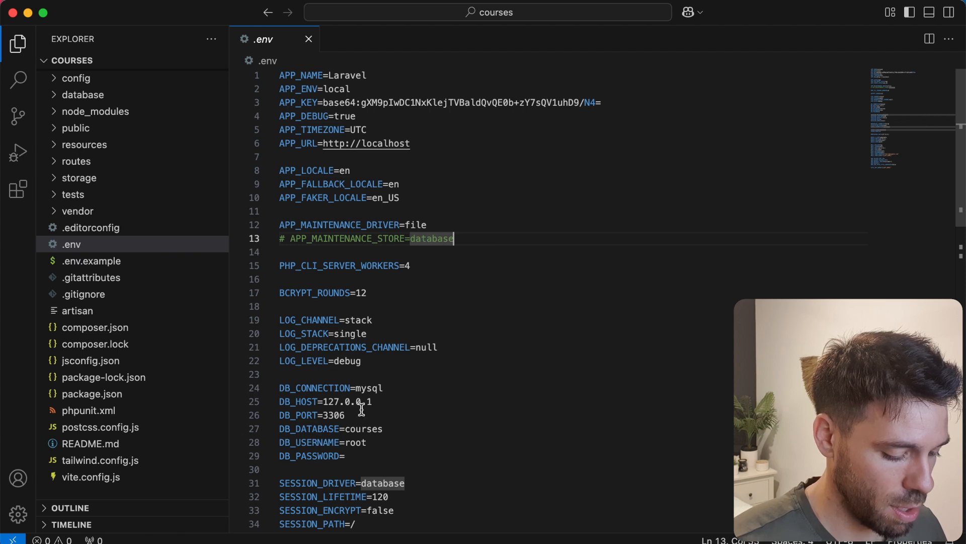
{"action": "scroll", "scroll_direction": "down", "scroll_amount": 3}
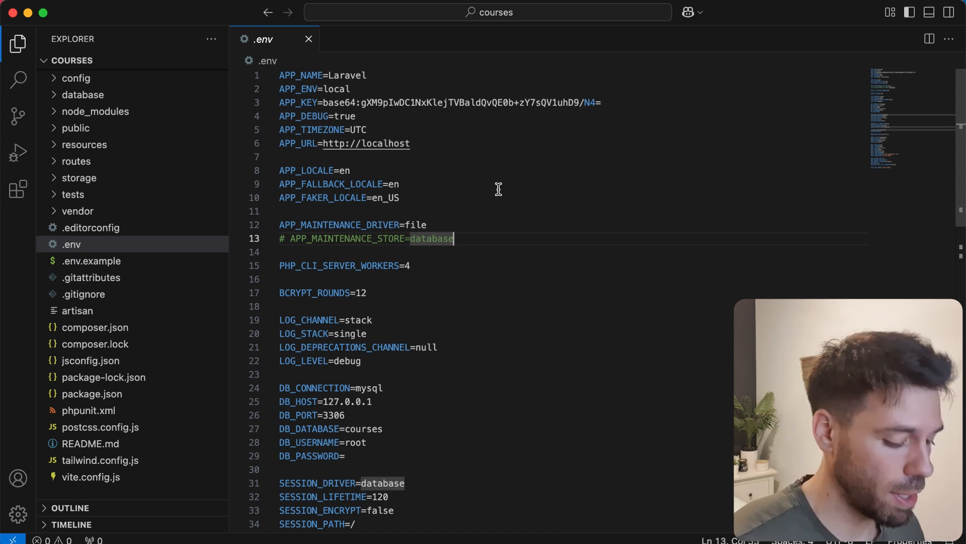
{"action": "scroll", "scroll_direction": "down", "scroll_amount": 3}
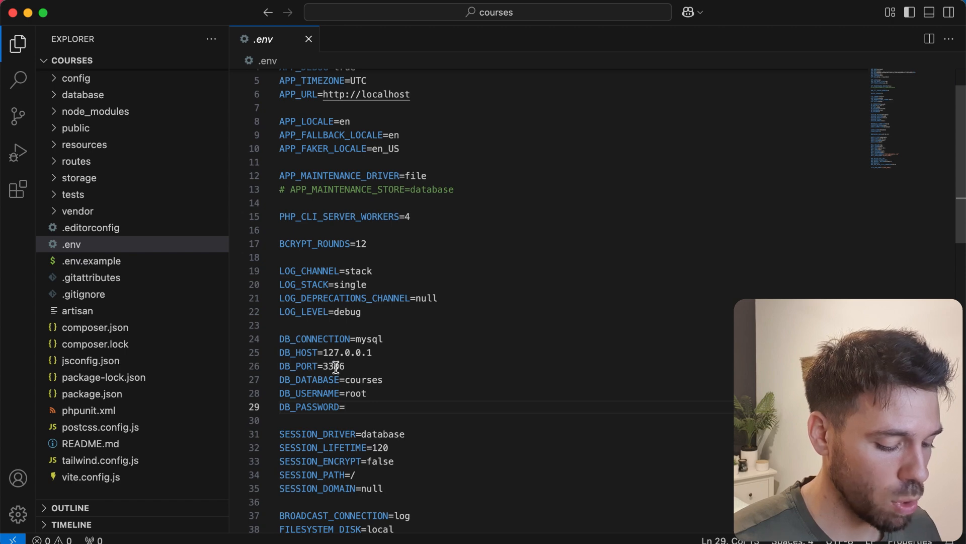
{"action": "type", "text": "8888/MAMP/?language=English"}
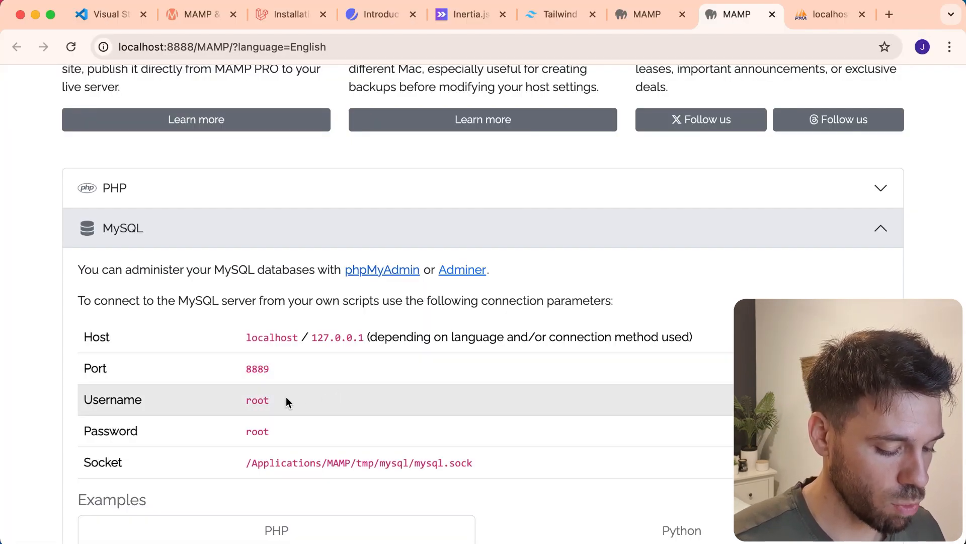
{"action": "mouse_move", "coordinate": [308, 412]}
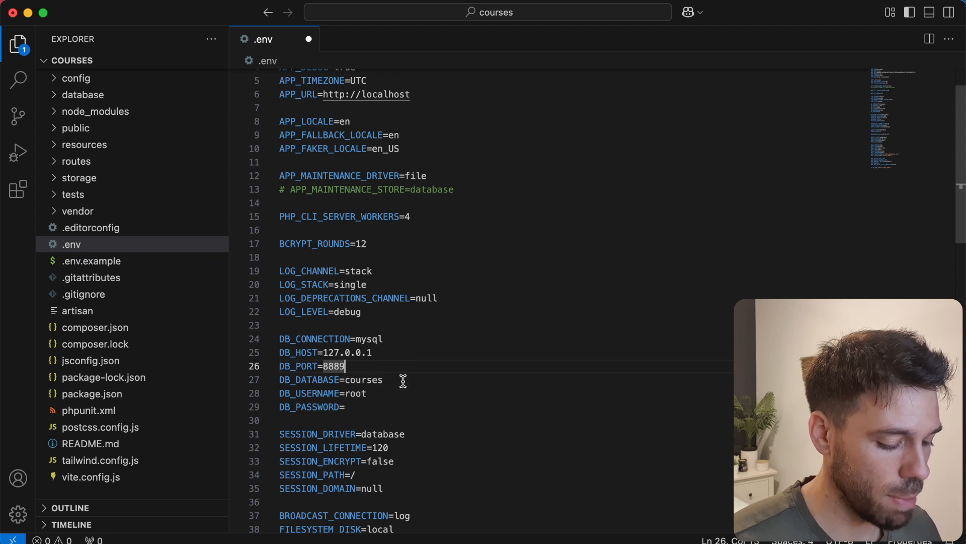
{"action": "double_click", "coordinate": [362, 380]}
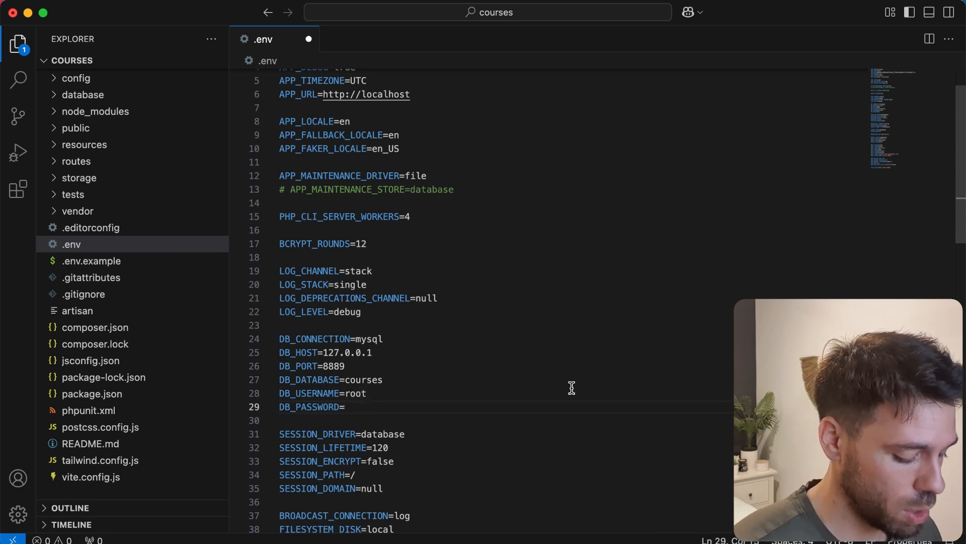
{"action": "type", "text": "root"}
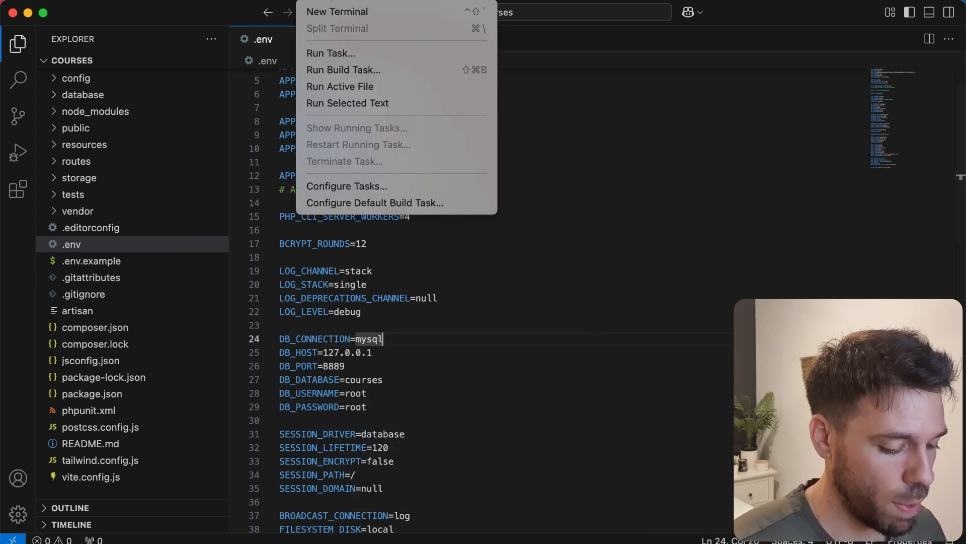
{"action": "left_click", "coordinate": [337, 11]}
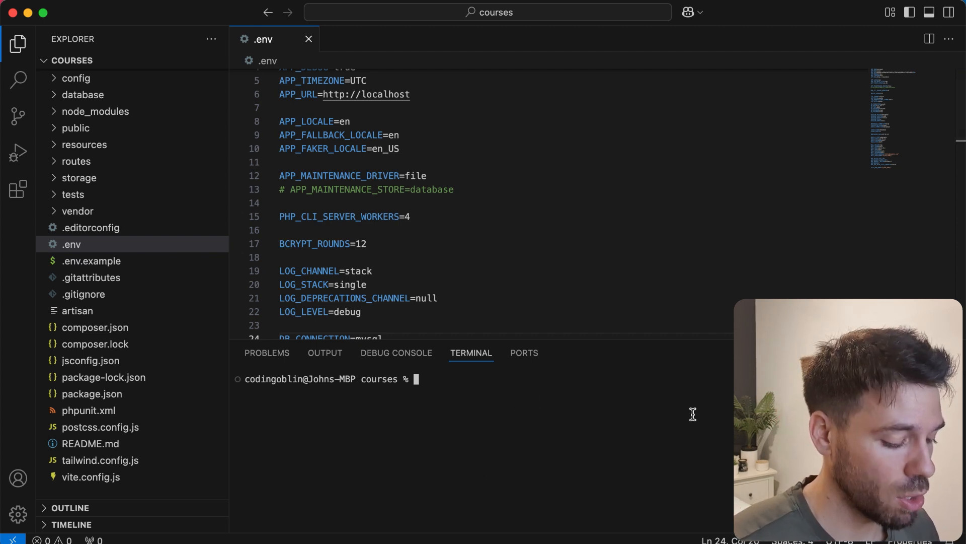
- Run 'php artisan migrate' to create the users, cache, jobs and token tables
{"action": "type", "text": "php"}
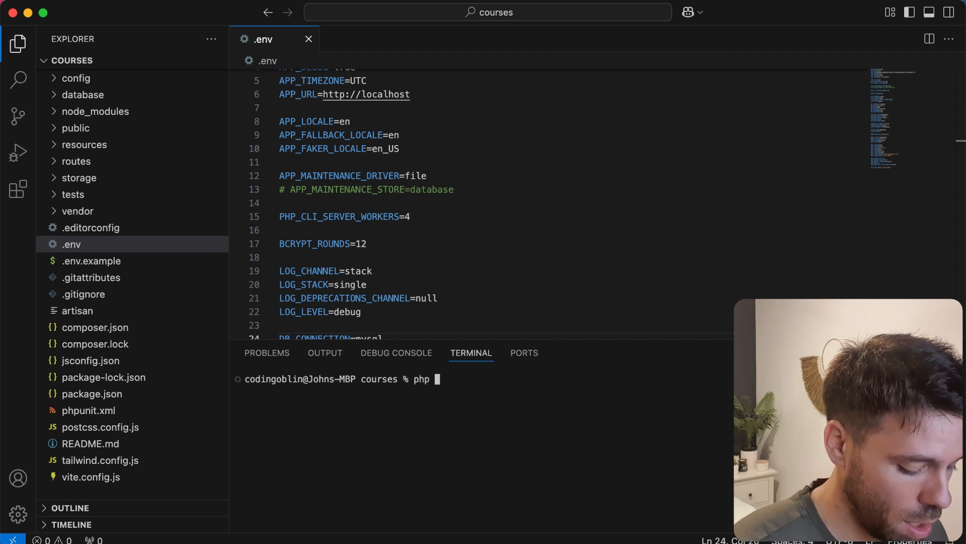
{"action": "type", "text": "artisan"}
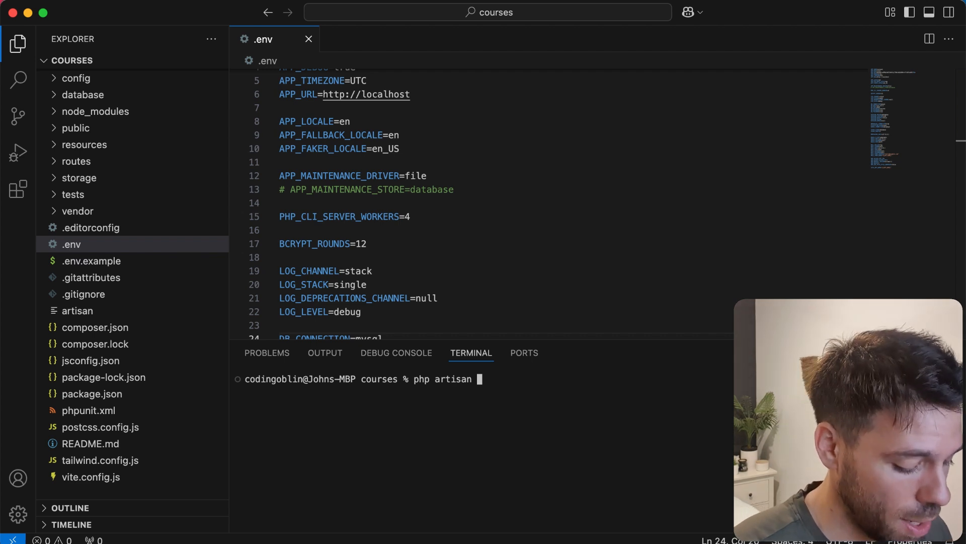
{"action": "type", "text": "migrate"}
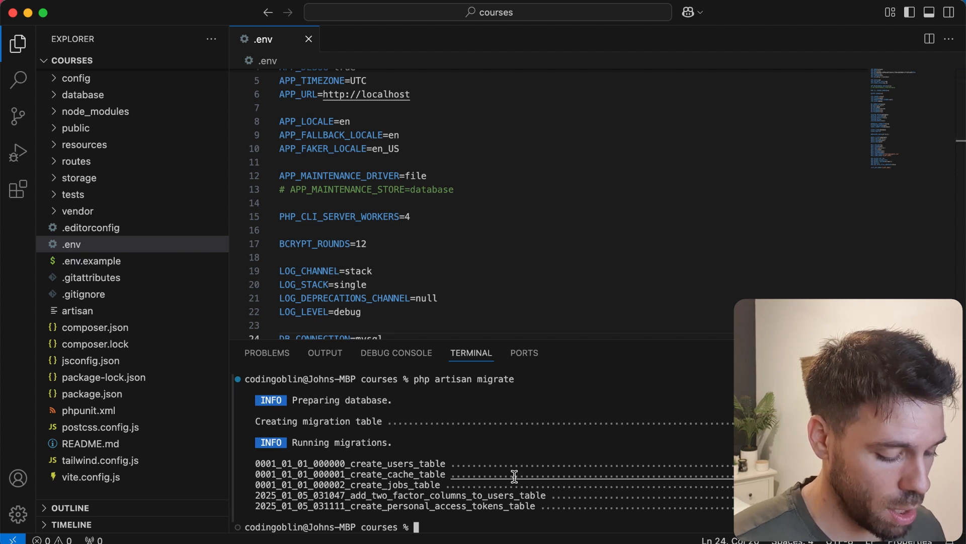
{"action": "mouse_move", "coordinate": [584, 253]}
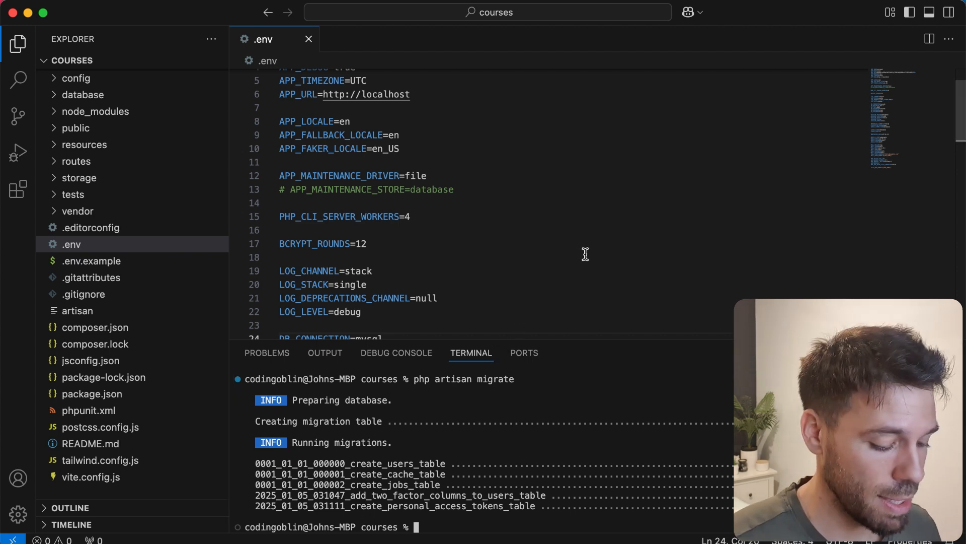
{"action": "mouse_move", "coordinate": [567, 248]}
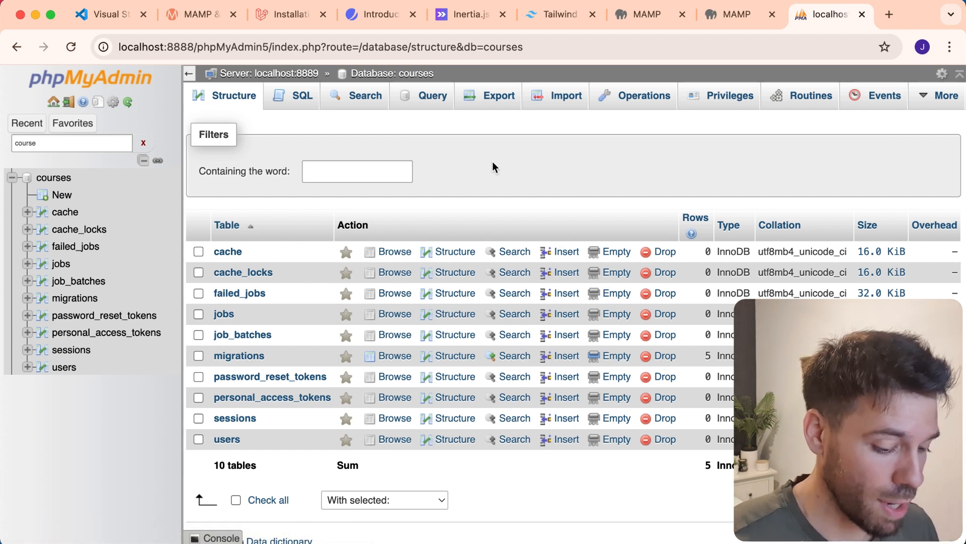
{"action": "mouse_move", "coordinate": [233, 282]}
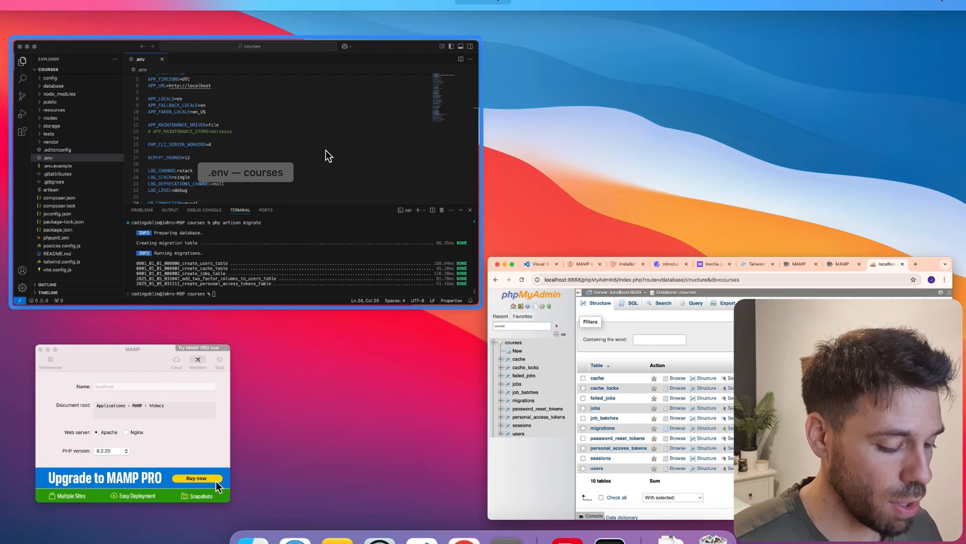
- Run 'npm install' then 'npm run build' to compile the front-end assets into public/build
{"action": "left_click", "coordinate": [35, 46]}
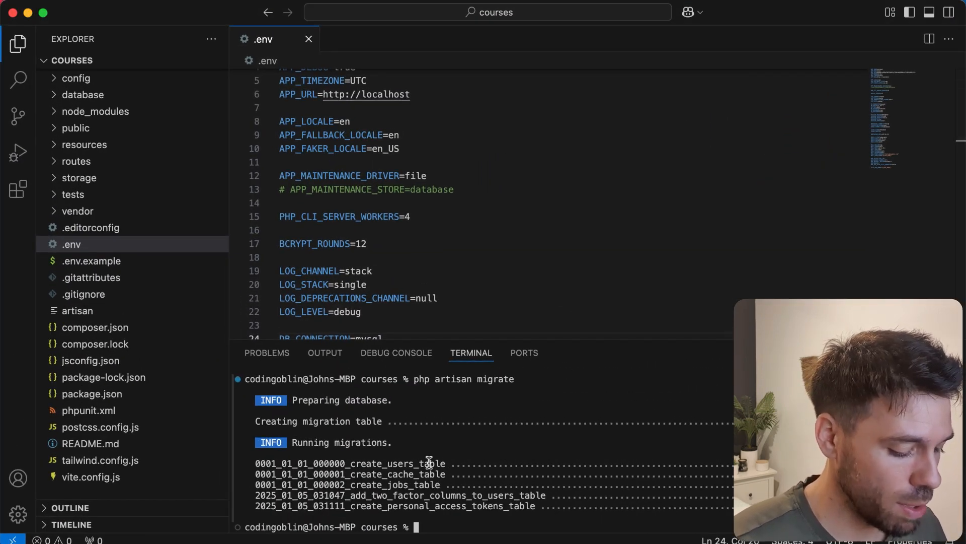
{"action": "mouse_move", "coordinate": [456, 447]}
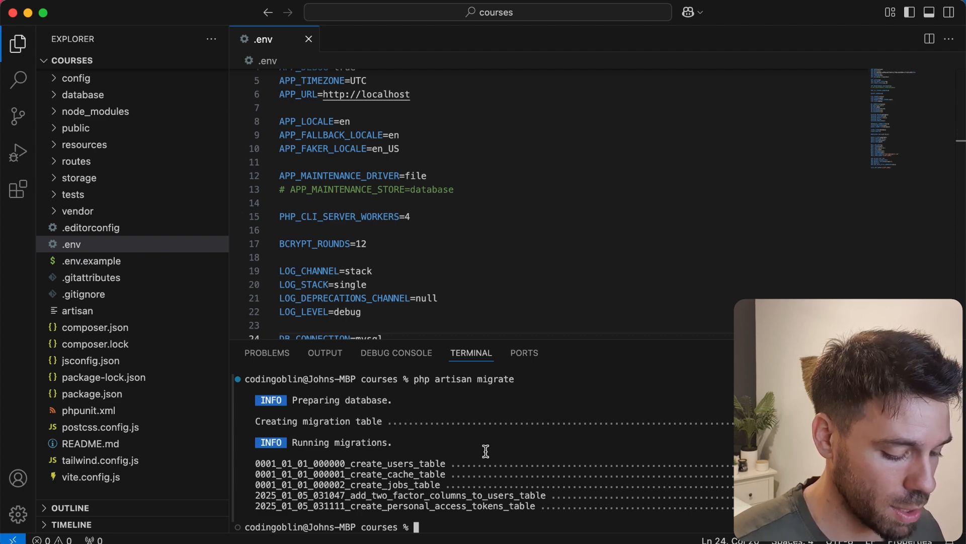
{"action": "type", "text": "n"}
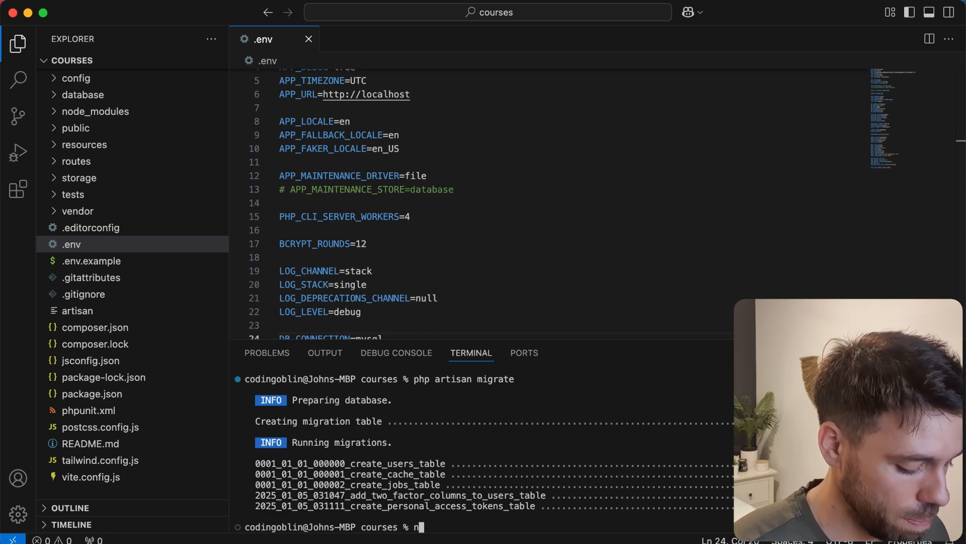
{"action": "type", "text": "npm install"}
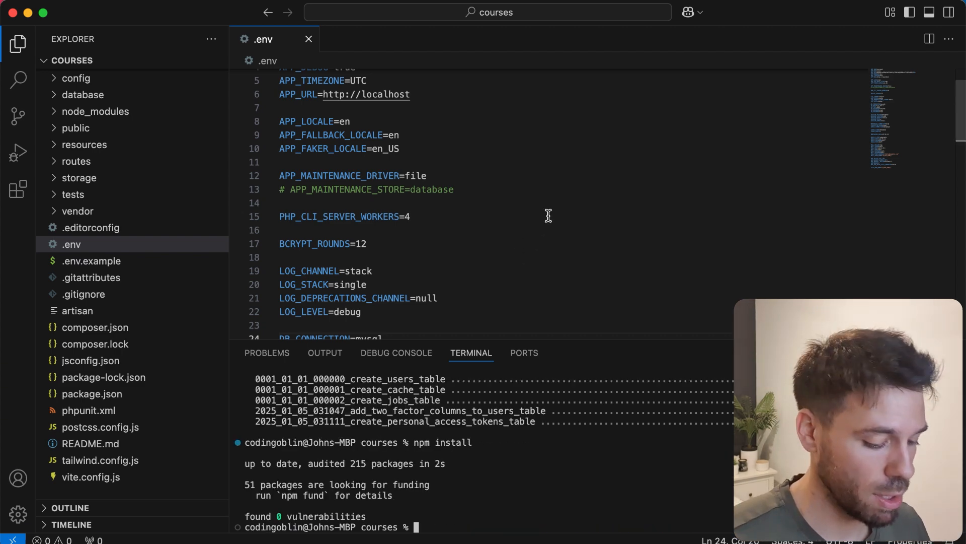
{"action": "type", "text": "n"}
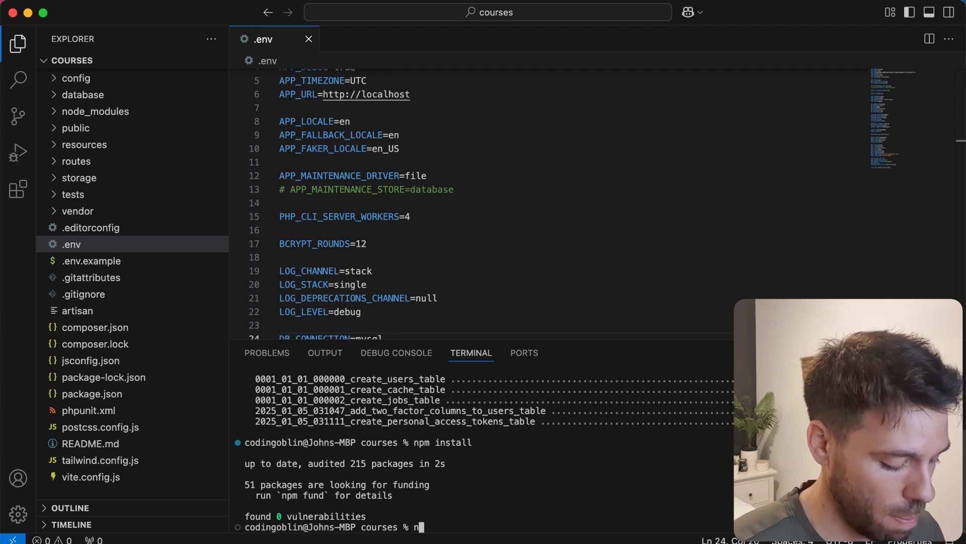
{"action": "type", "text": "pm run b"}
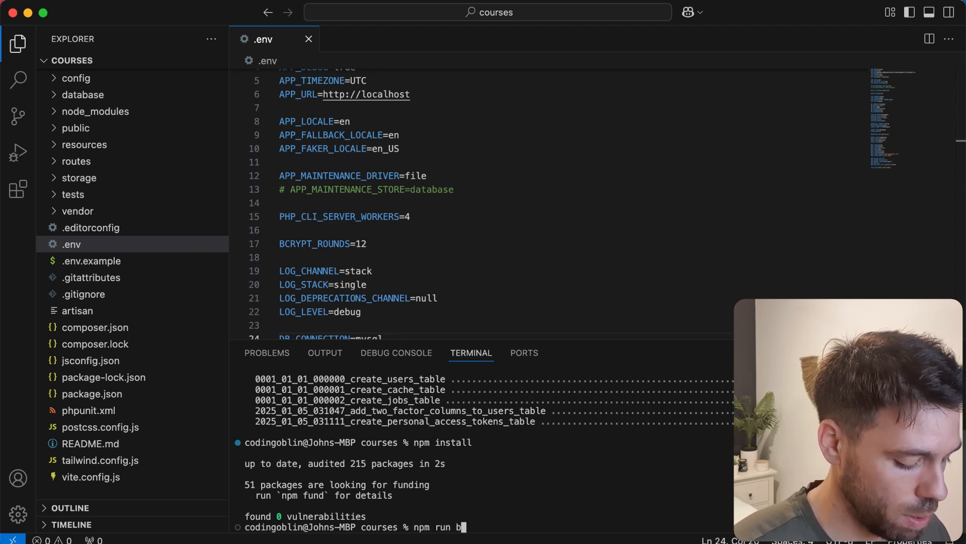
{"action": "type", "text": "uild"}
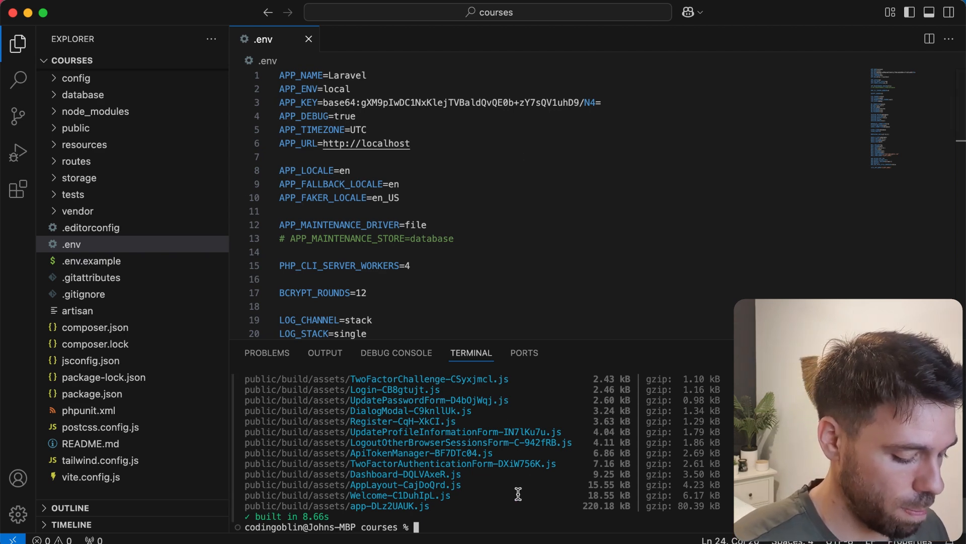
- Start the Laravel development server with 'php artisan serve'
{"action": "type", "text": "php a"}
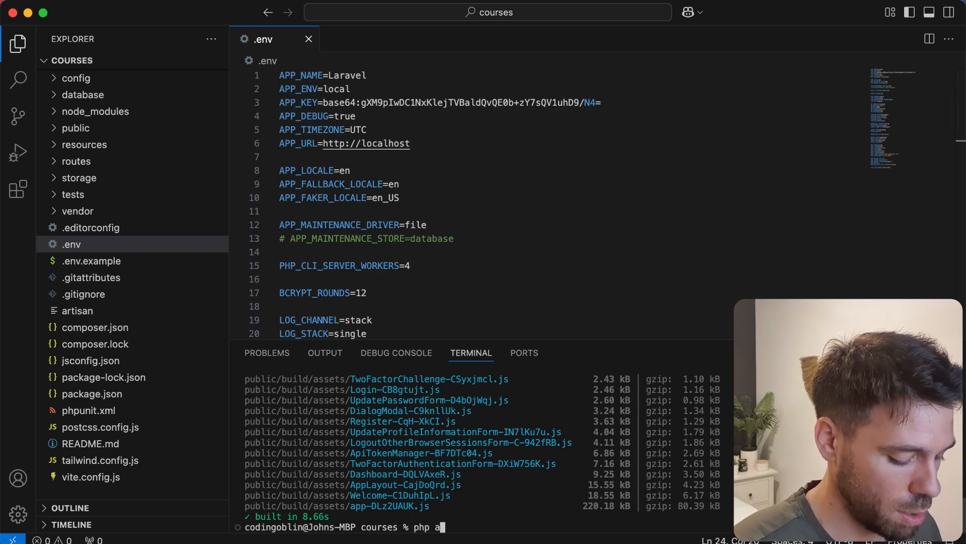
{"action": "type", "text": "rtisan"}
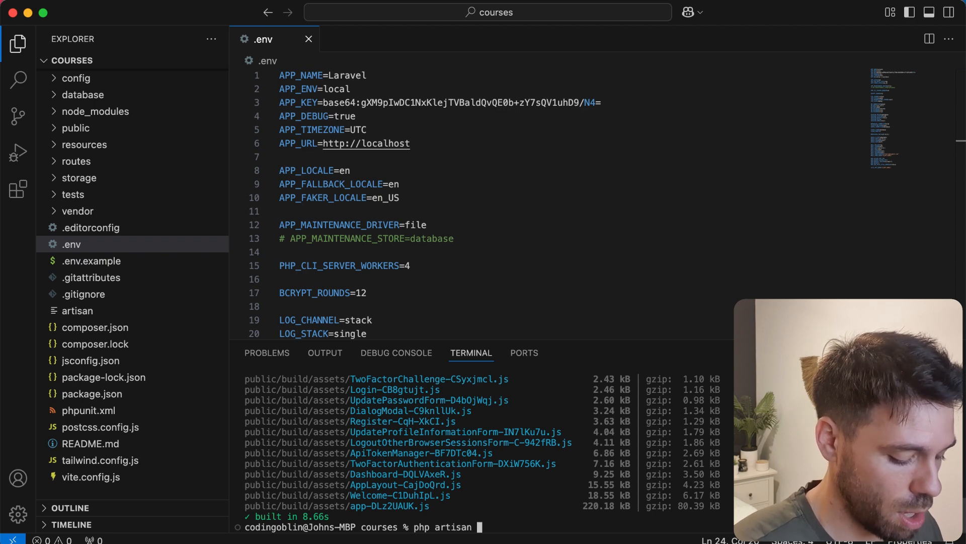
{"action": "type", "text": "serve"}
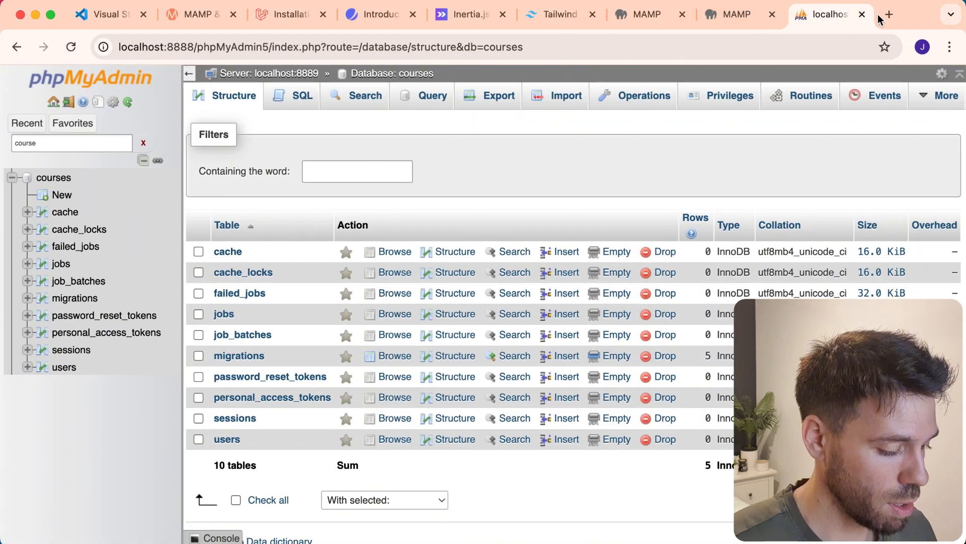
{"action": "left_click", "coordinate": [888, 14]}
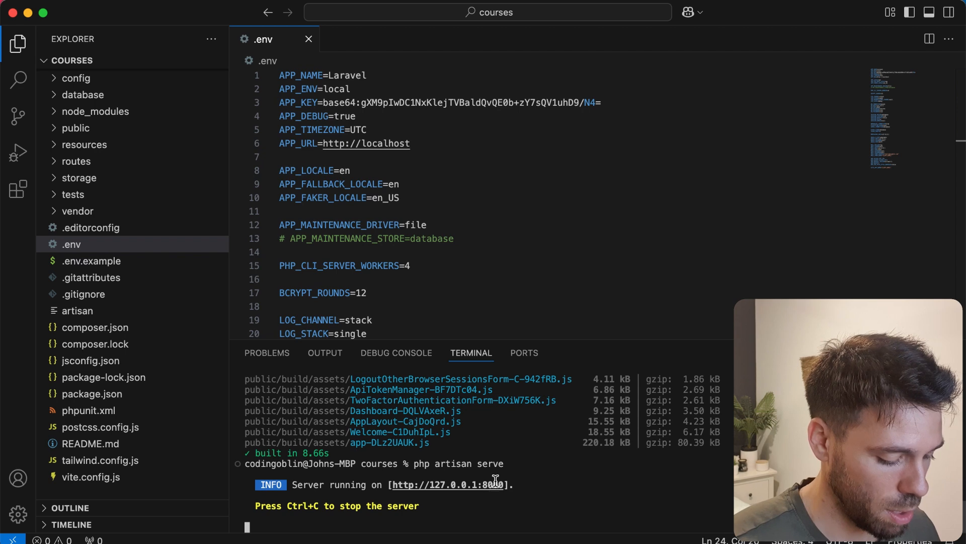
{"action": "mouse_move", "coordinate": [431, 484]}
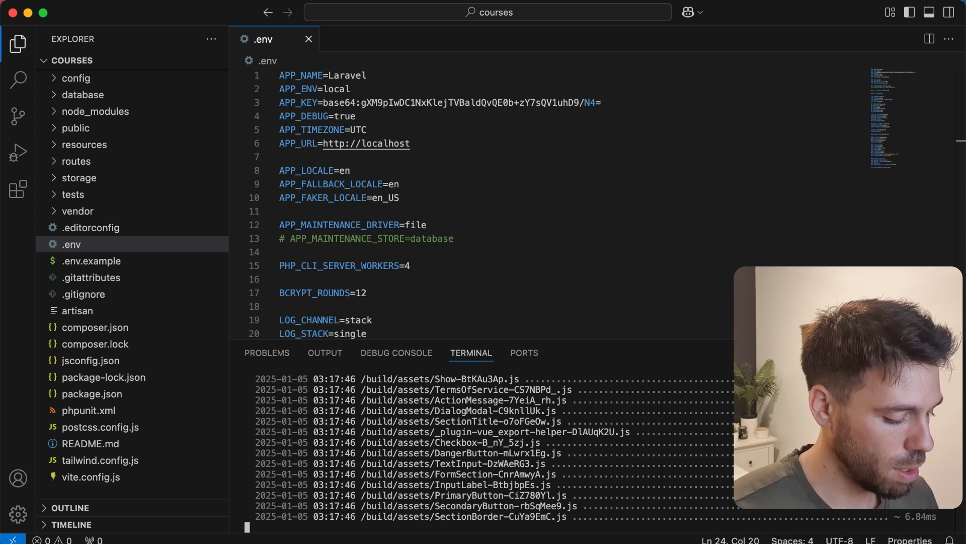
- Run npm run dev in a second terminal so Vite serves at localhost:5173
{"action": "left_click", "coordinate": [854, 353]}
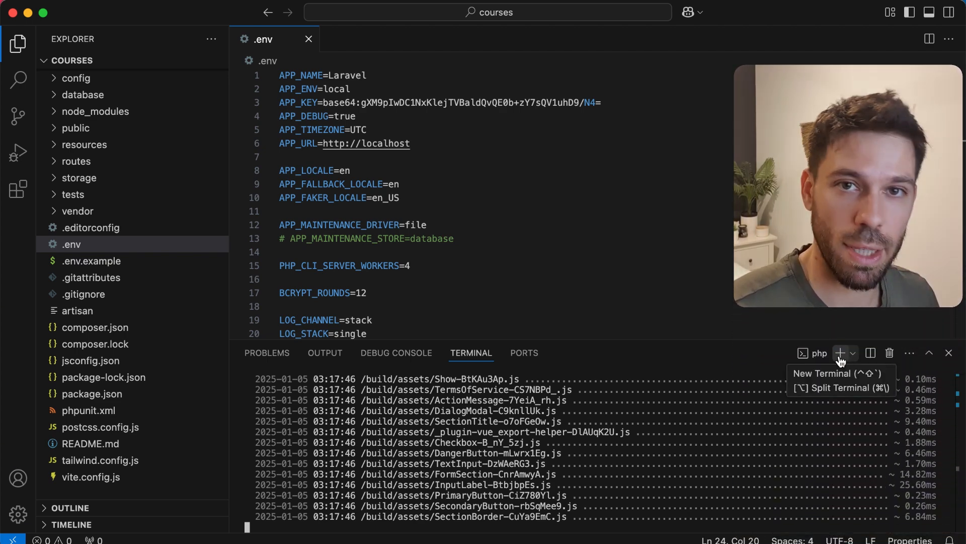
{"action": "left_click", "coordinate": [839, 352]}
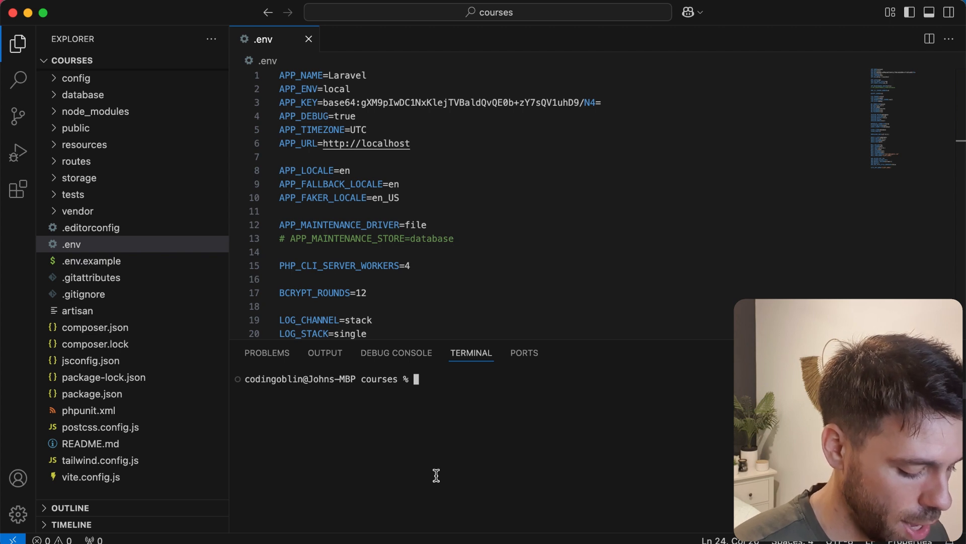
{"action": "type", "text": "npm run"}
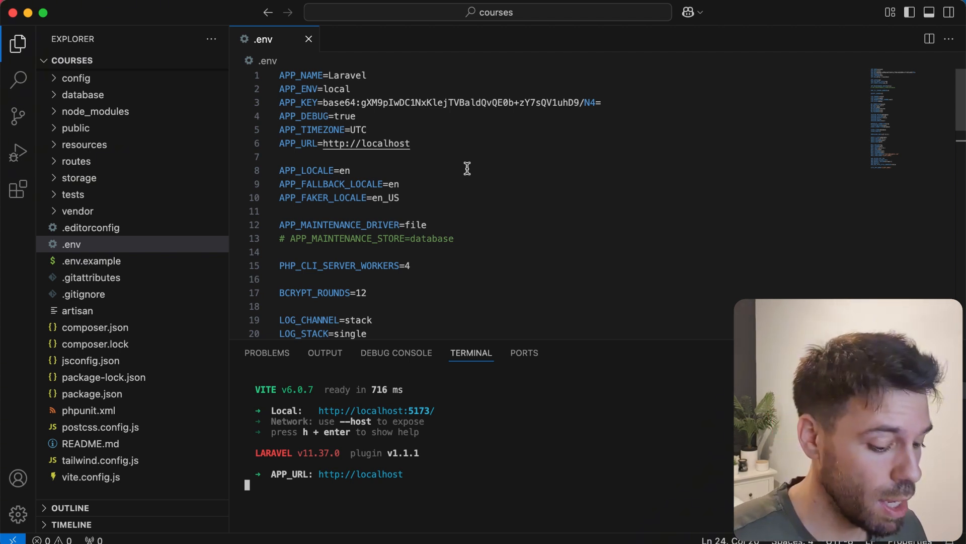
{"action": "mouse_move", "coordinate": [622, 177]}
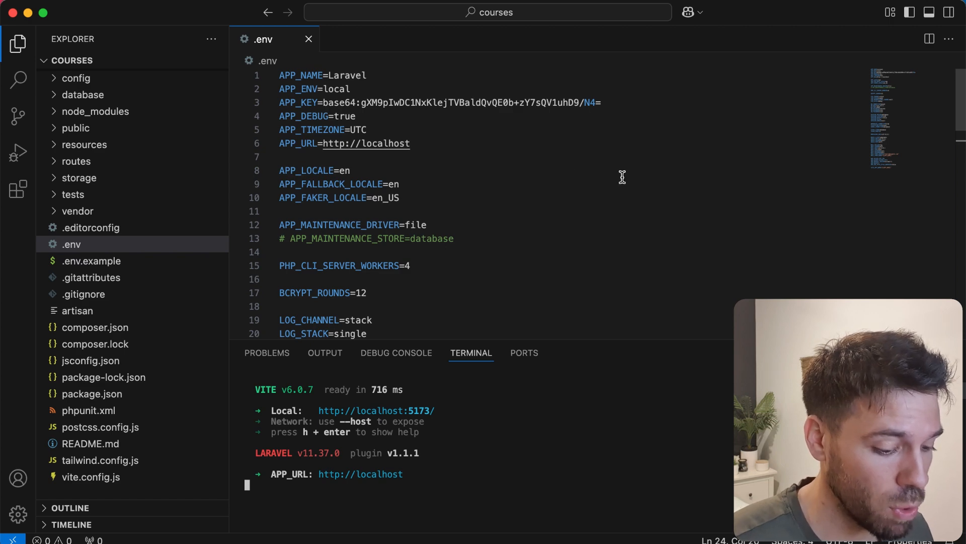